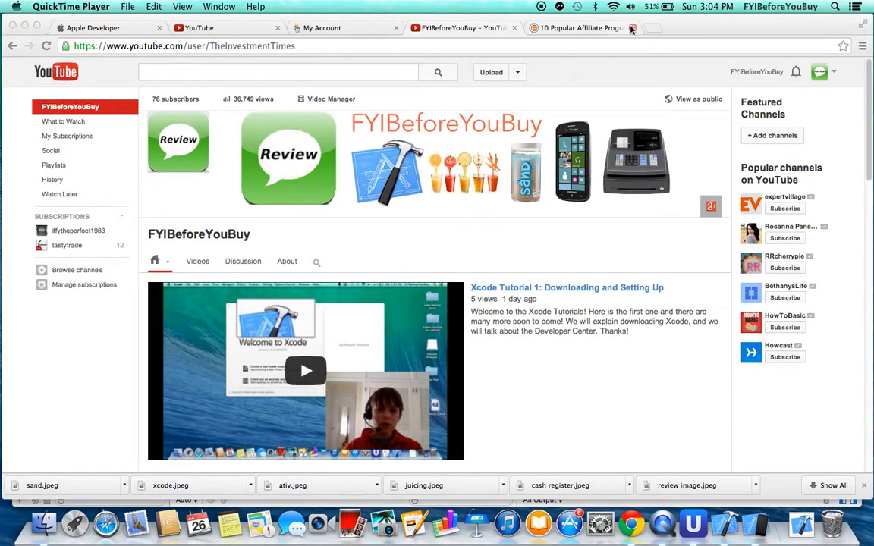
mouse_move(508, 6)
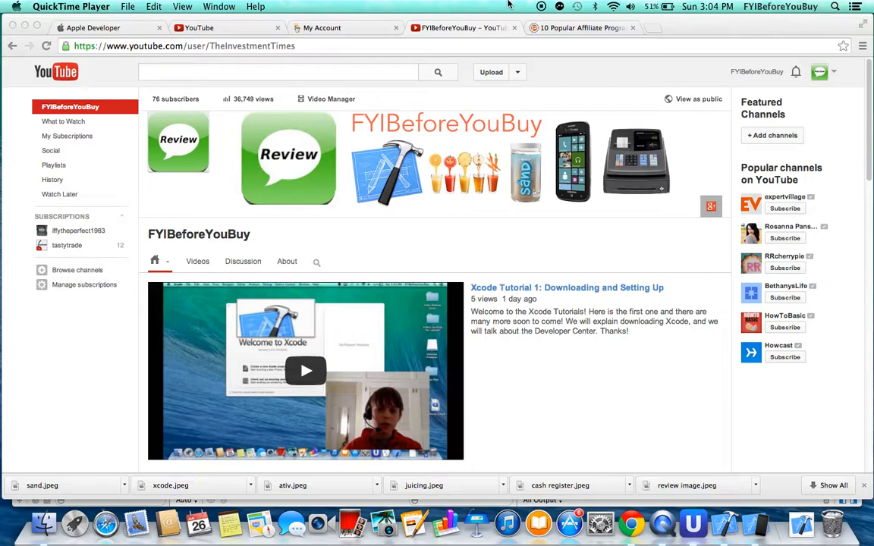
mouse_move(479, 34)
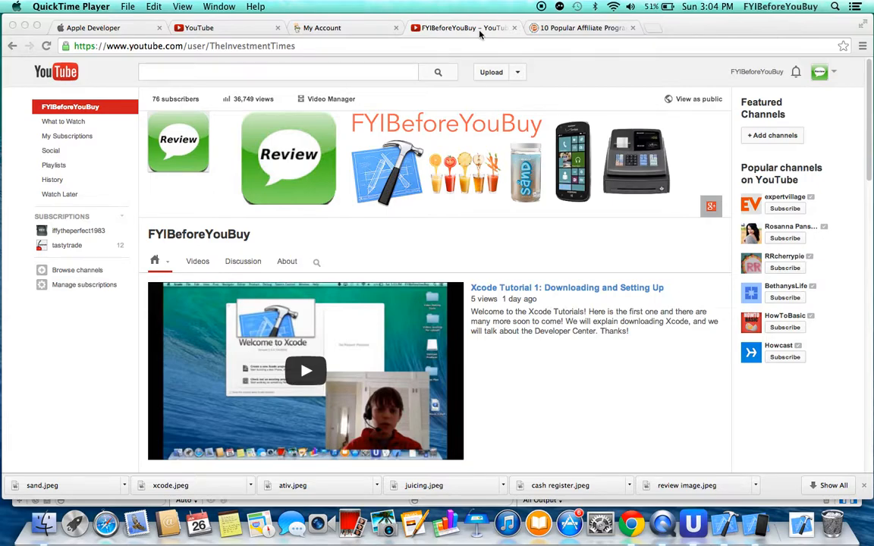
mouse_move(325, 139)
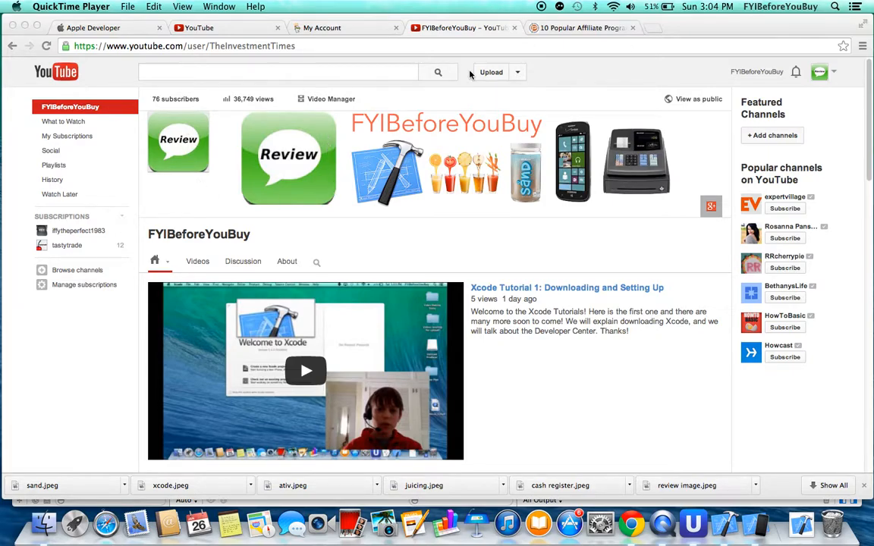
mouse_move(613, 165)
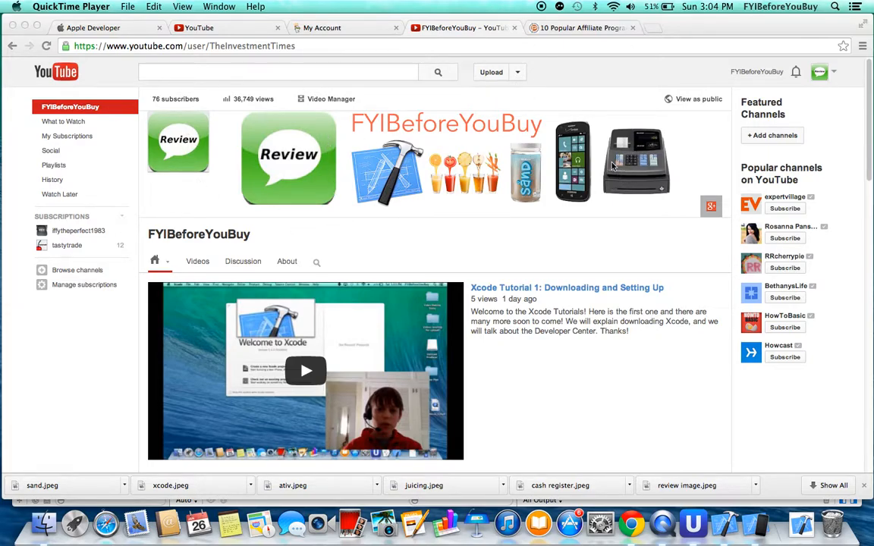
mouse_move(622, 185)
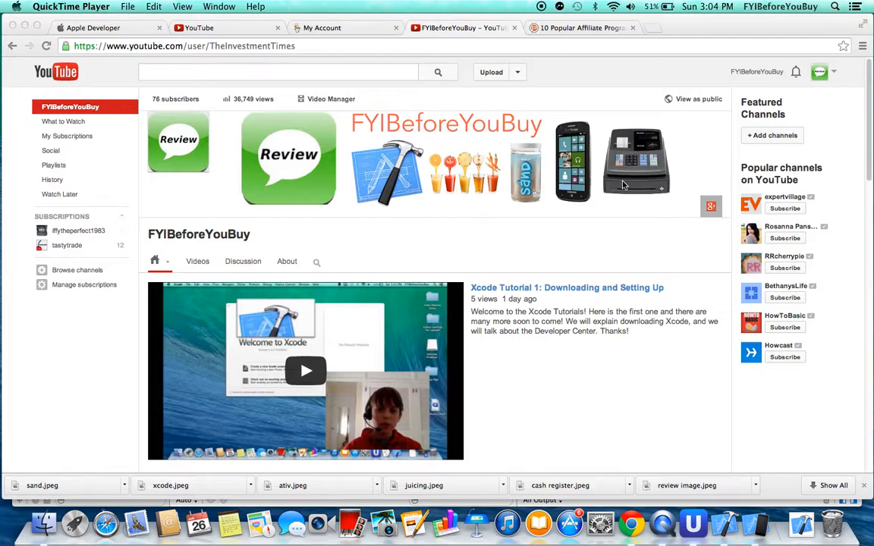
mouse_move(382, 126)
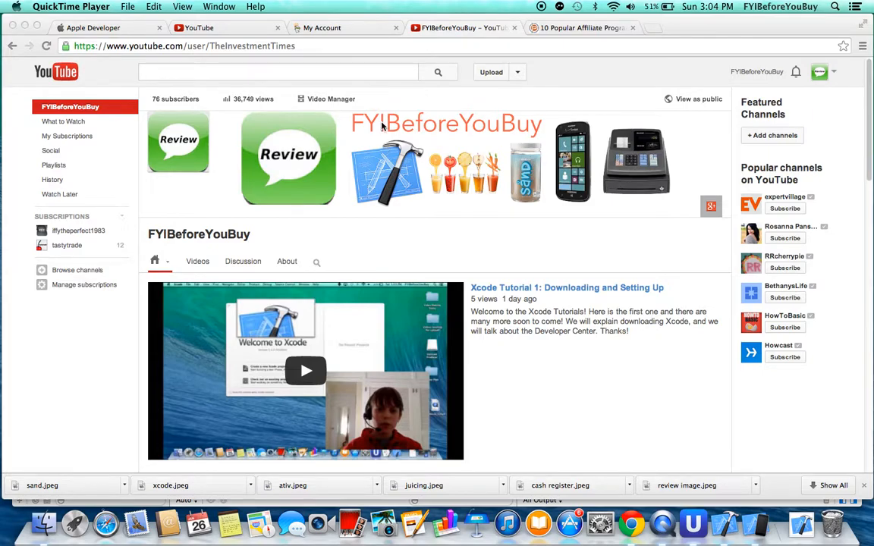
mouse_move(595, 134)
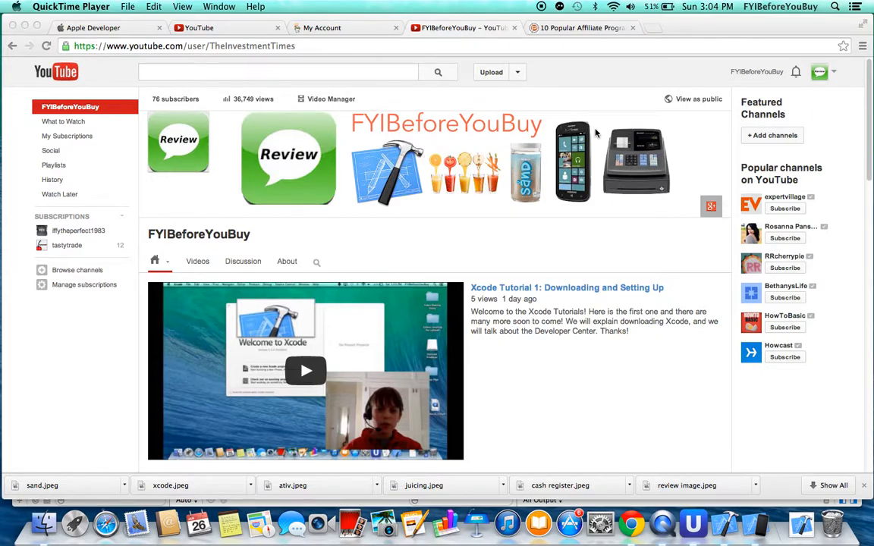
mouse_move(656, 185)
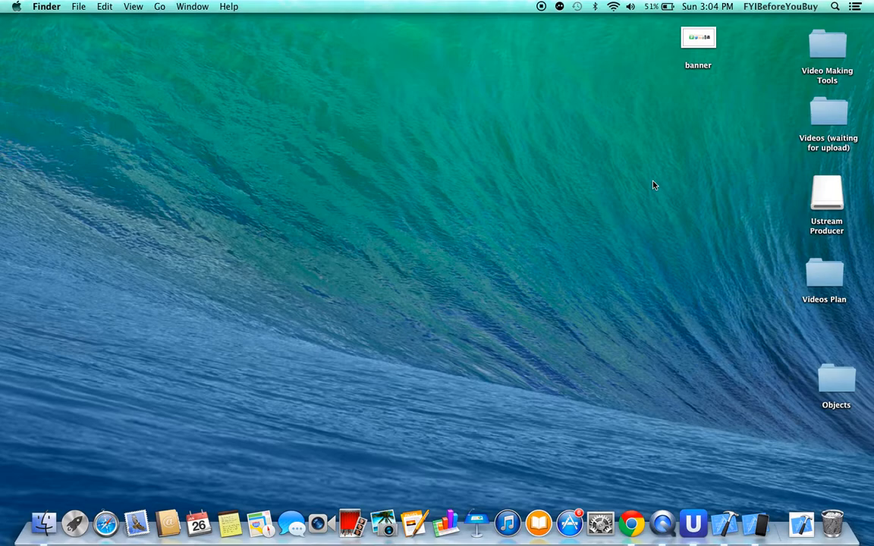
mouse_move(821, 385)
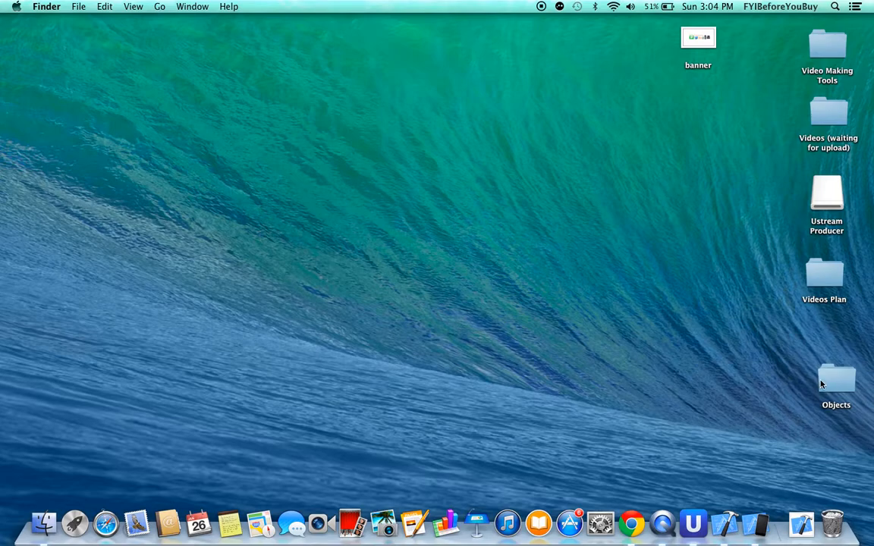
Move the Objects folder off the desktop and dismiss Xcode's missing-project warning
left_click_drag(836, 382, 448, 255)
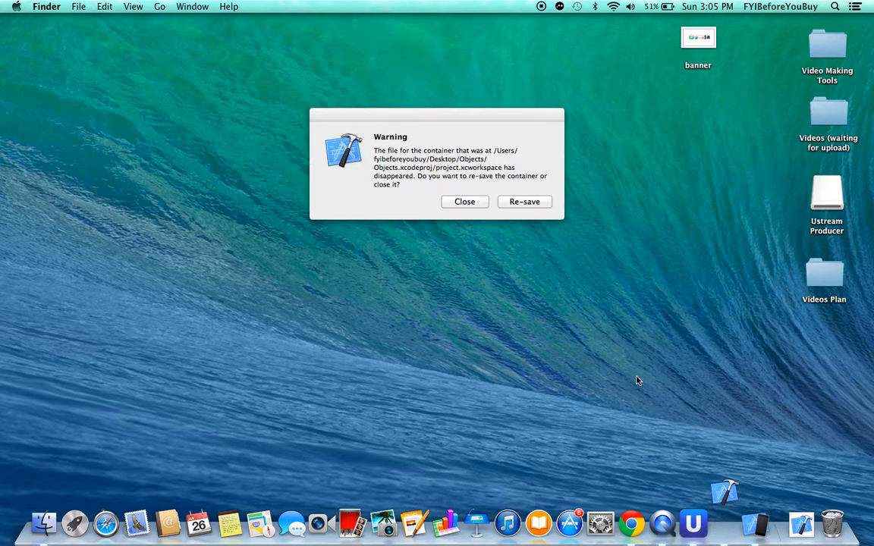
mouse_move(634, 387)
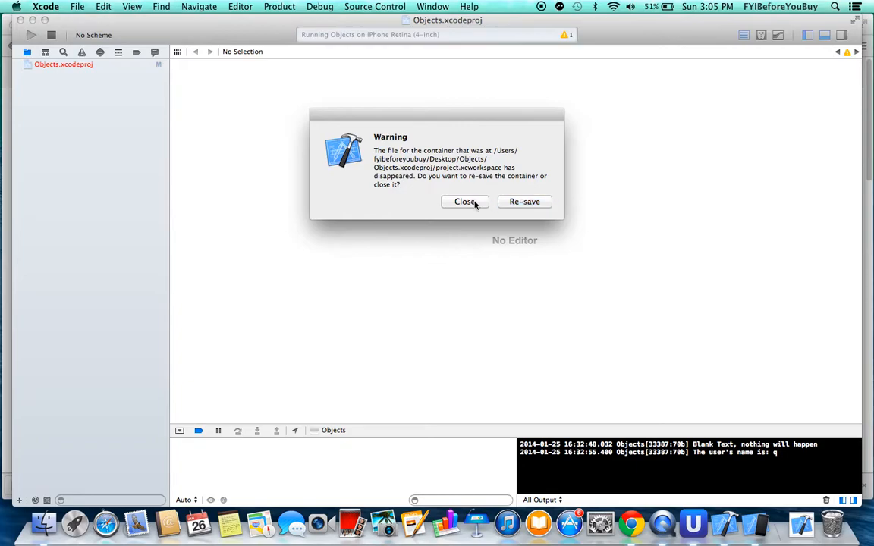
left_click(464, 201)
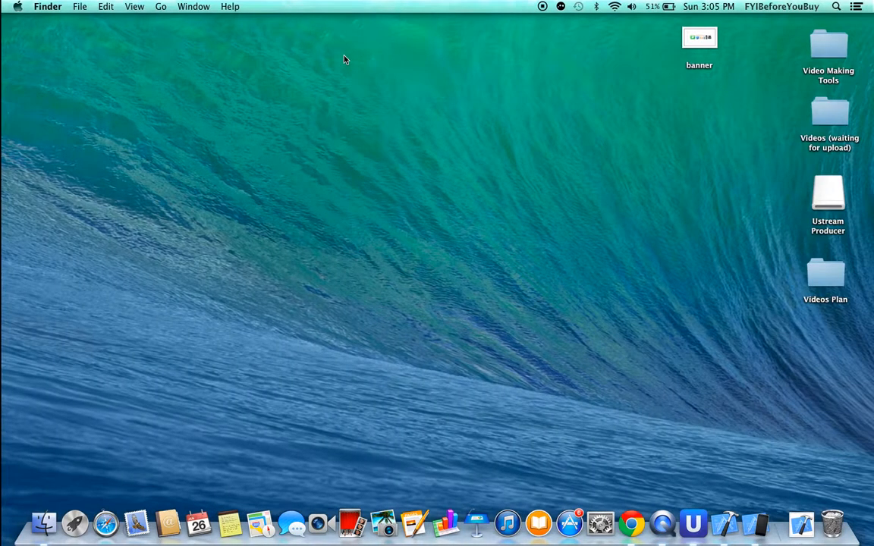
mouse_move(538, 365)
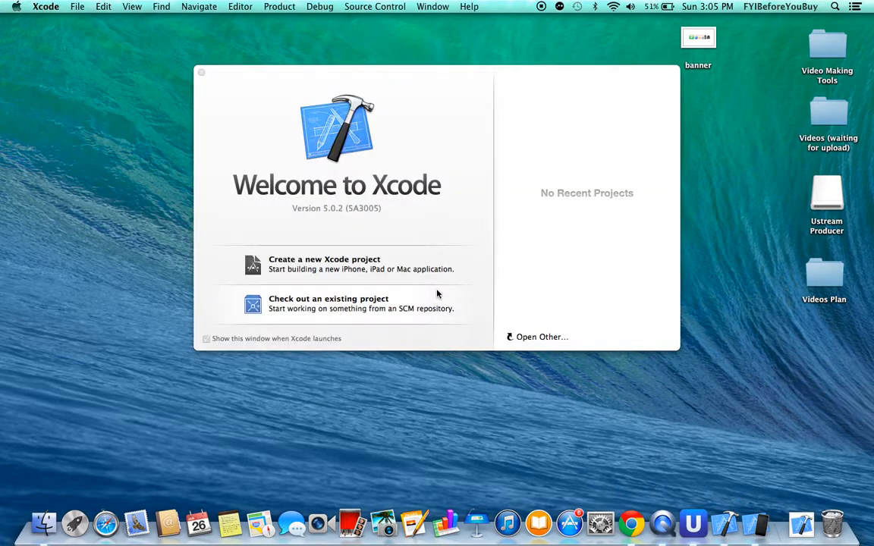
Create a new Xcode project with Product Name Timers and continue past the options
left_click(325, 264)
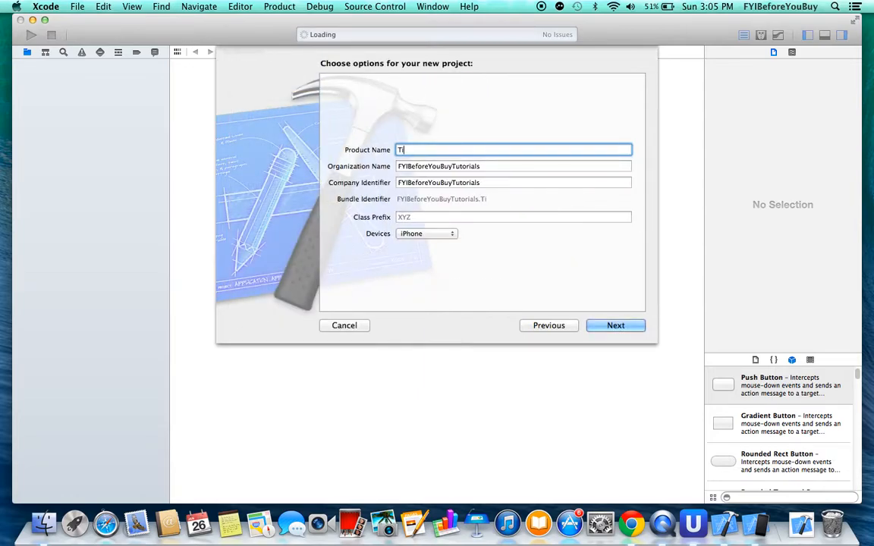
type("mers")
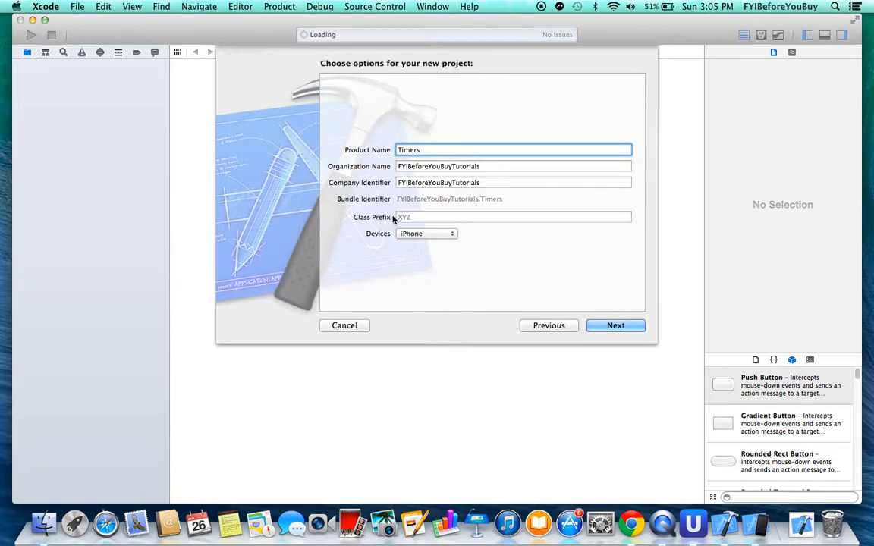
left_click(513, 217)
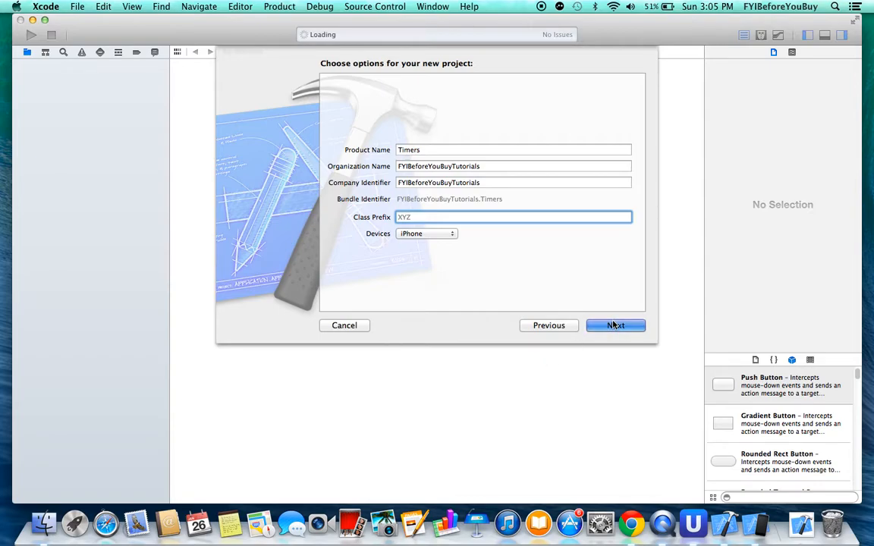
left_click(617, 325)
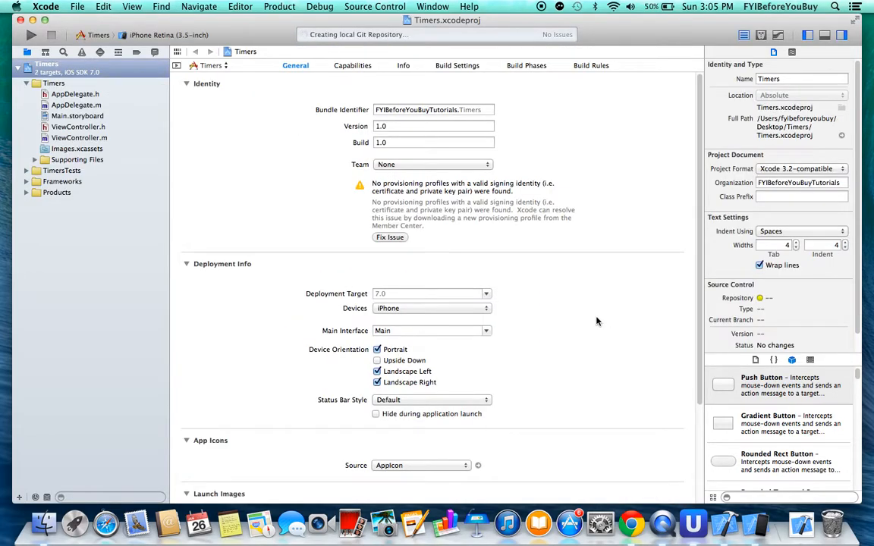
In Main.storyboard, select the view and set its Background to a light gray color
left_click(77, 116)
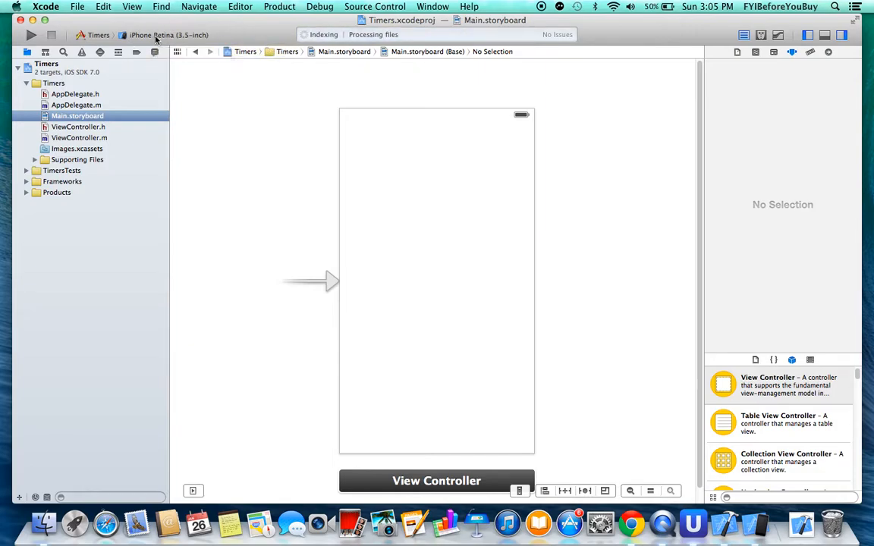
left_click(164, 34)
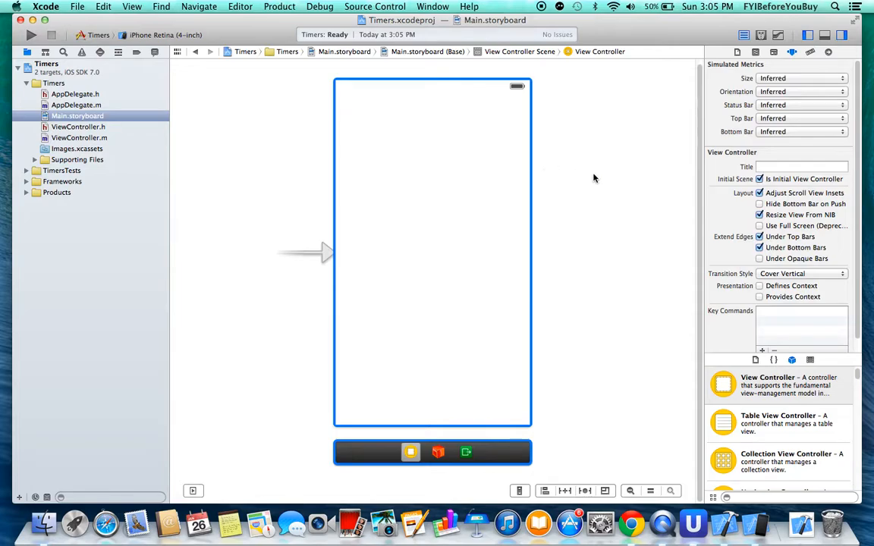
left_click(432, 250)
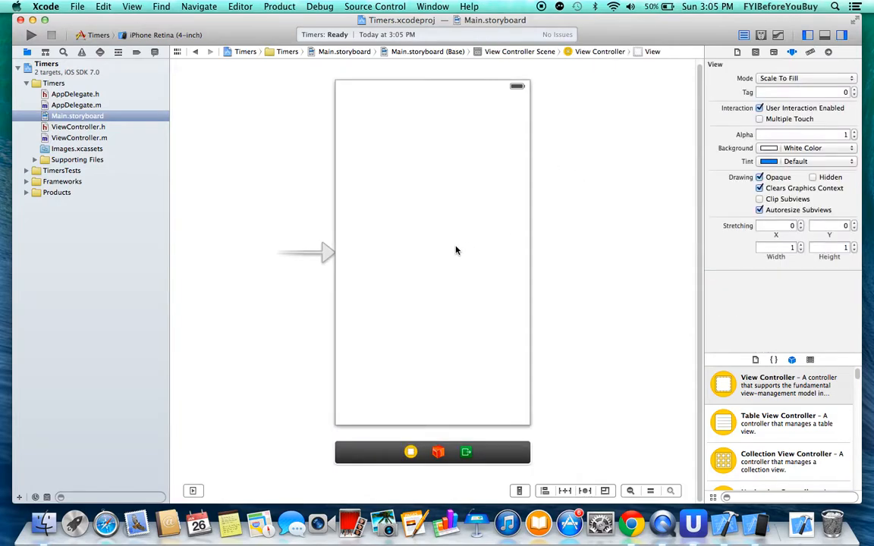
mouse_move(822, 150)
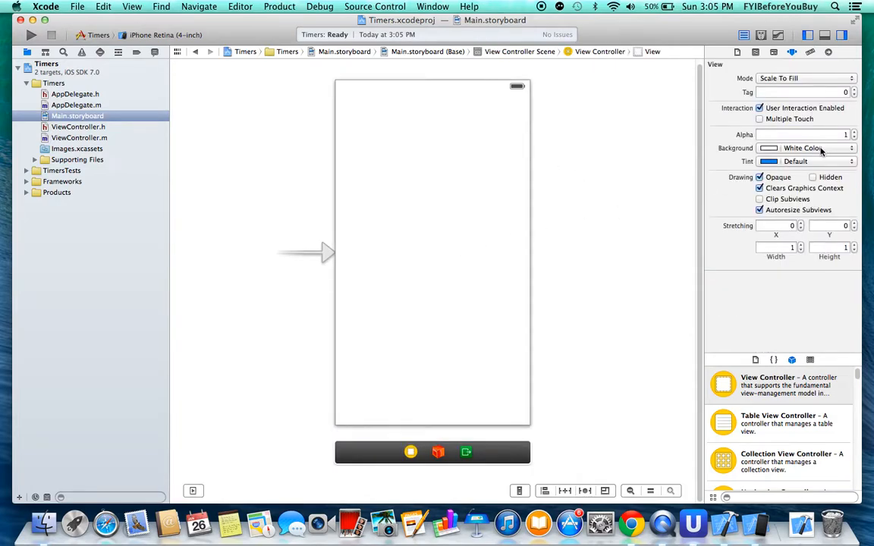
scroll("down", 3)
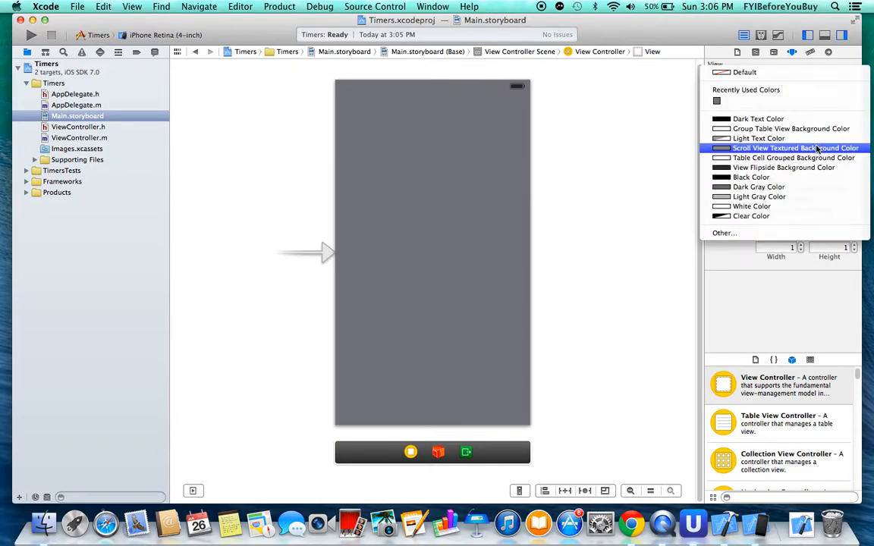
left_click(759, 187)
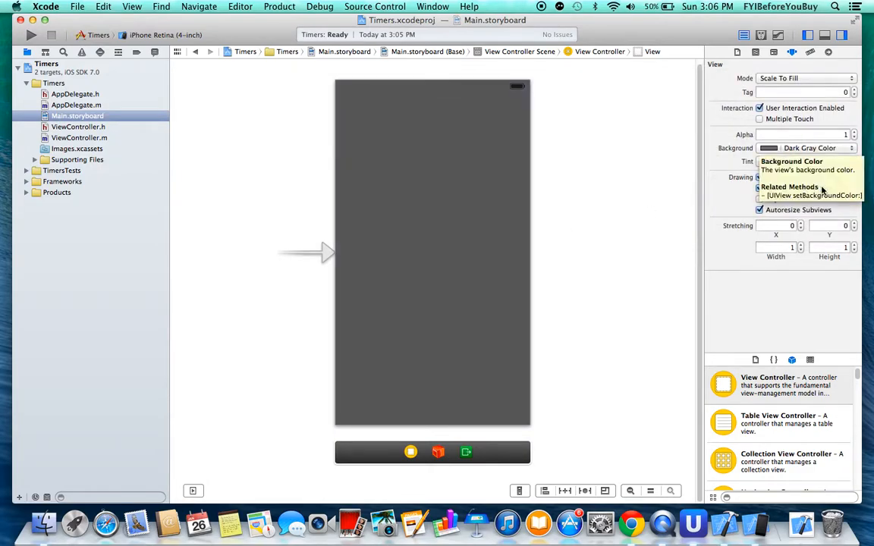
left_click(807, 149)
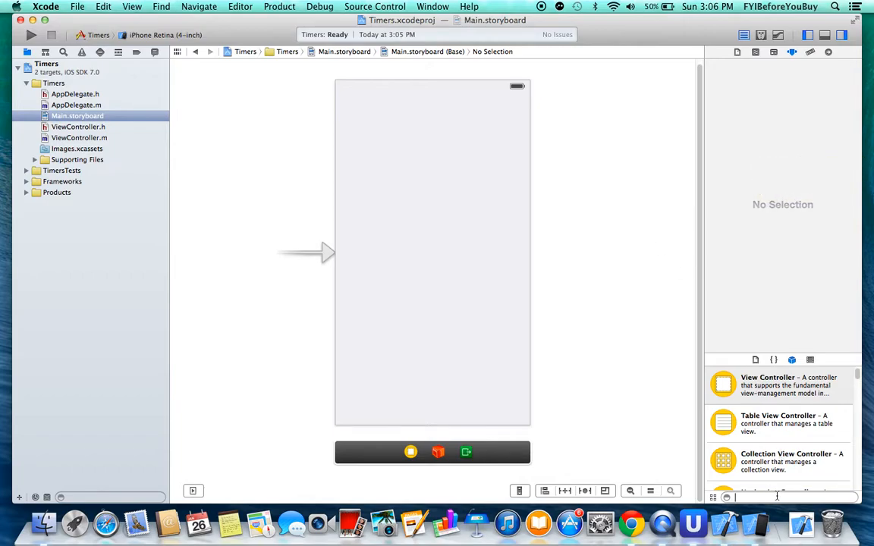
Add a Text Field near the top of the view with placeholder Random Text
type("te")
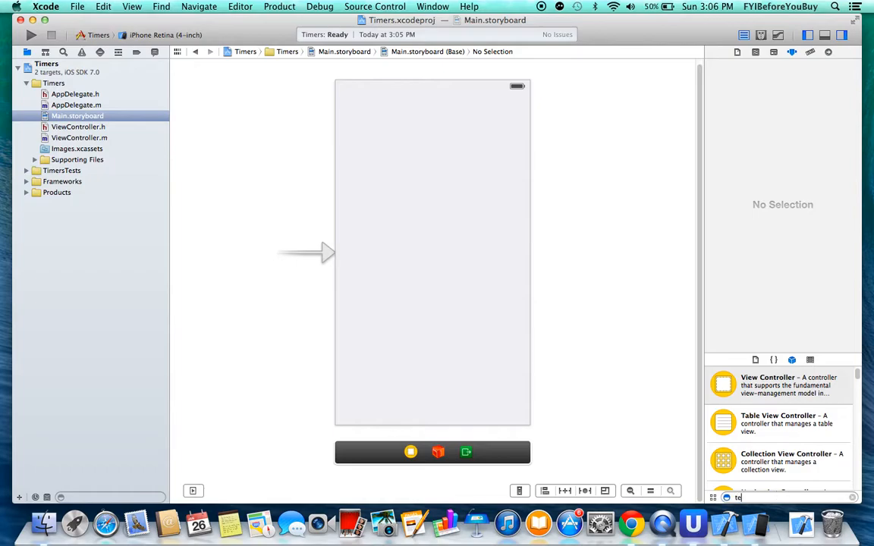
type("text")
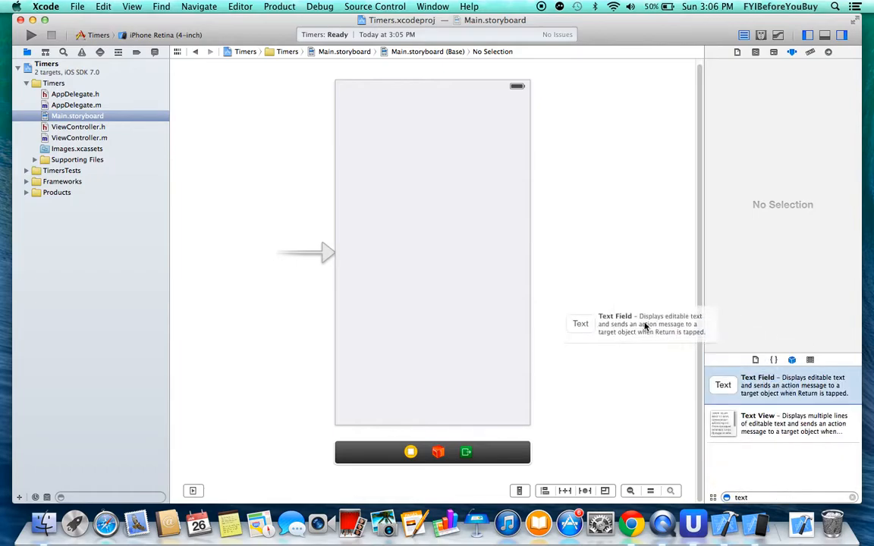
left_click_drag(722, 386, 370, 121)
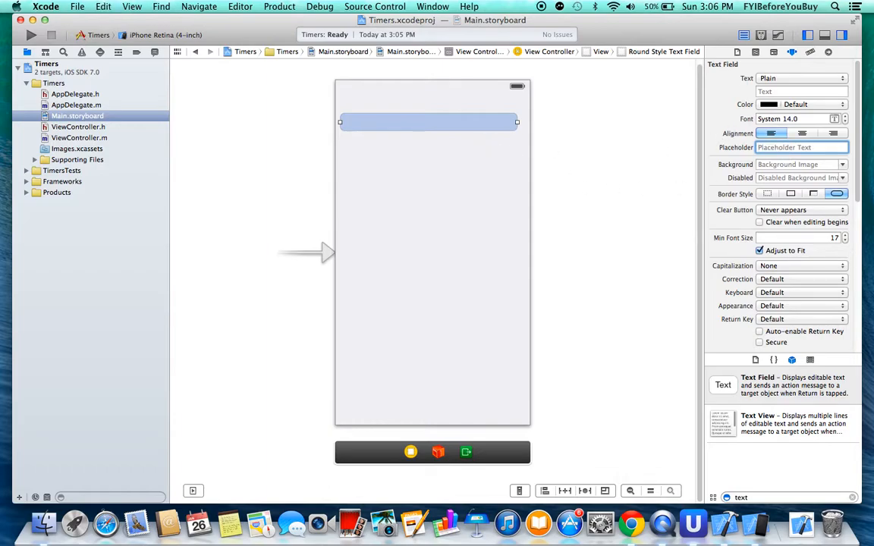
type("Random Text")
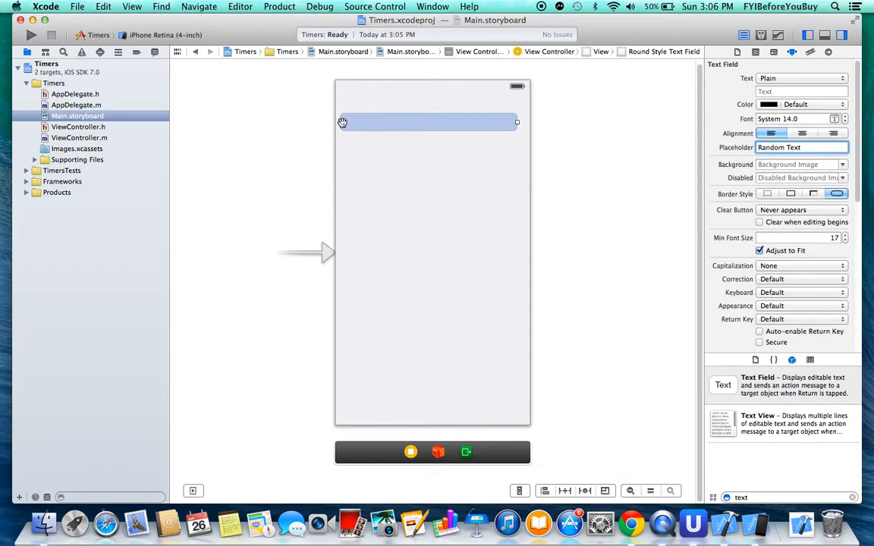
left_click(432, 122)
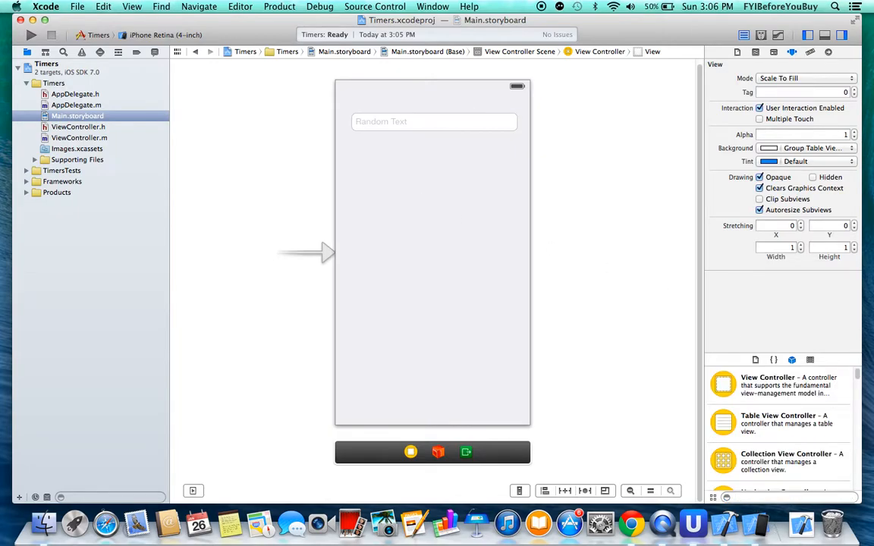
Add a label below the text field reading Please type text
scroll("down", 3)
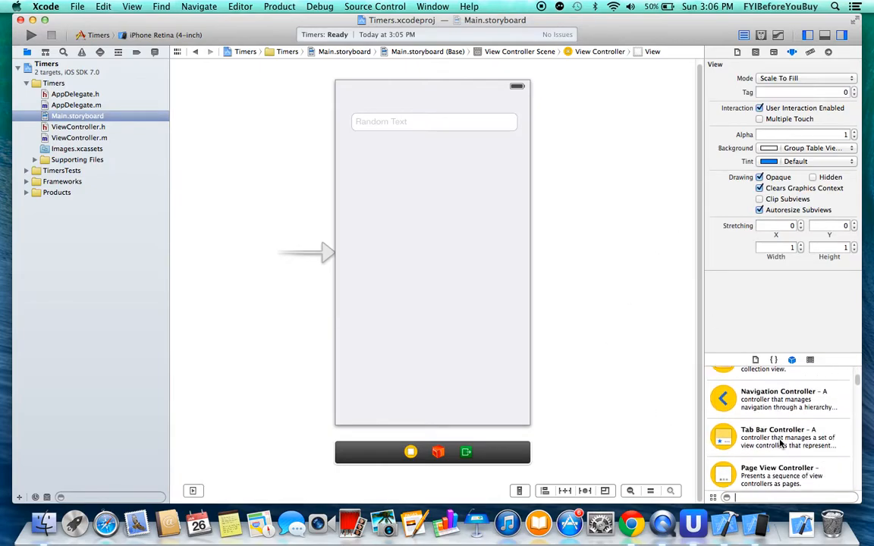
scroll("up", 3)
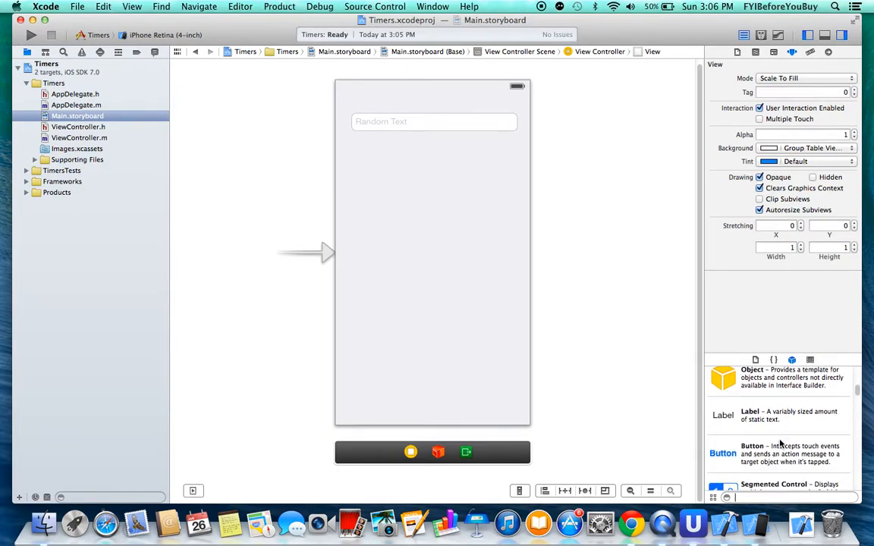
left_click_drag(722, 416, 369, 164)
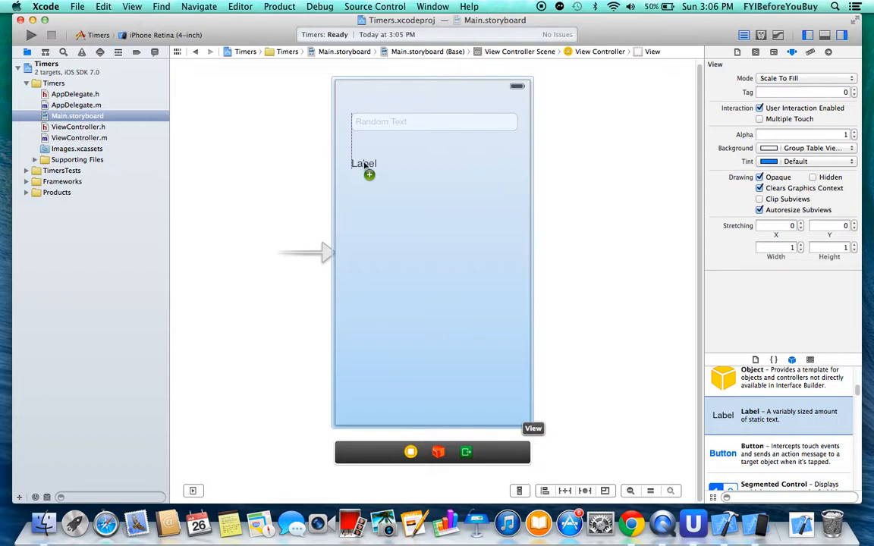
left_click(364, 164)
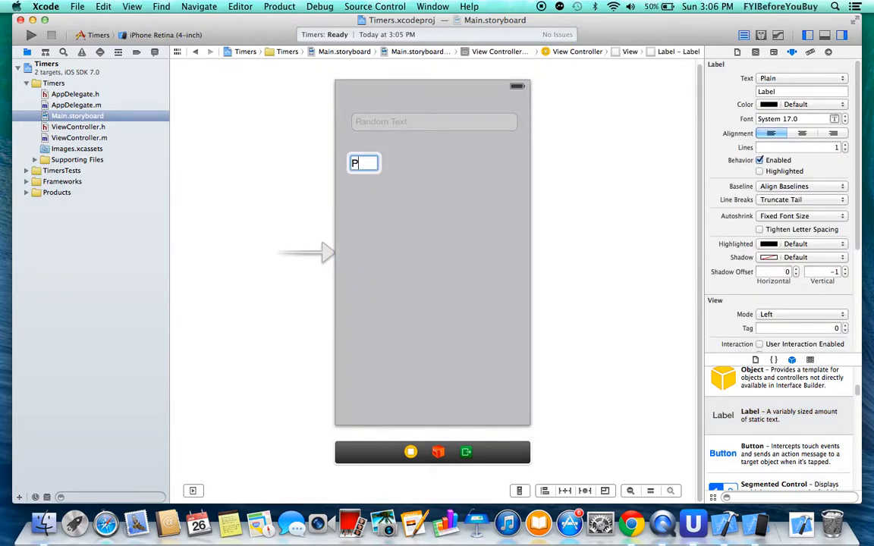
type("lease type")
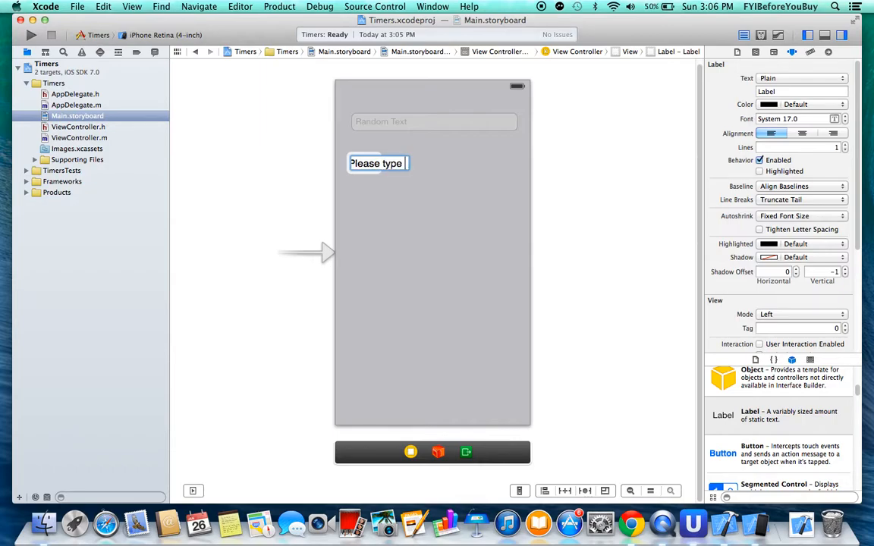
left_click(433, 303)
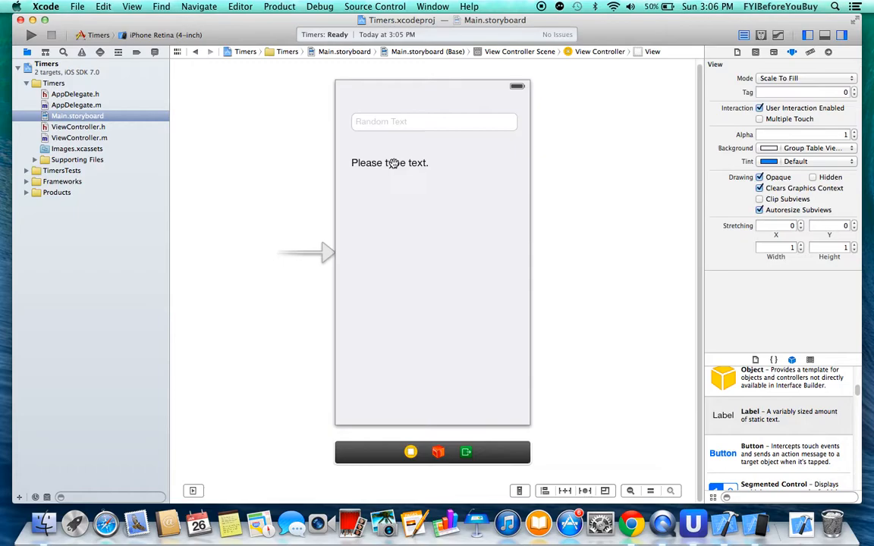
Add a button below the label titled Reset
left_click_drag(722, 452, 387, 197)
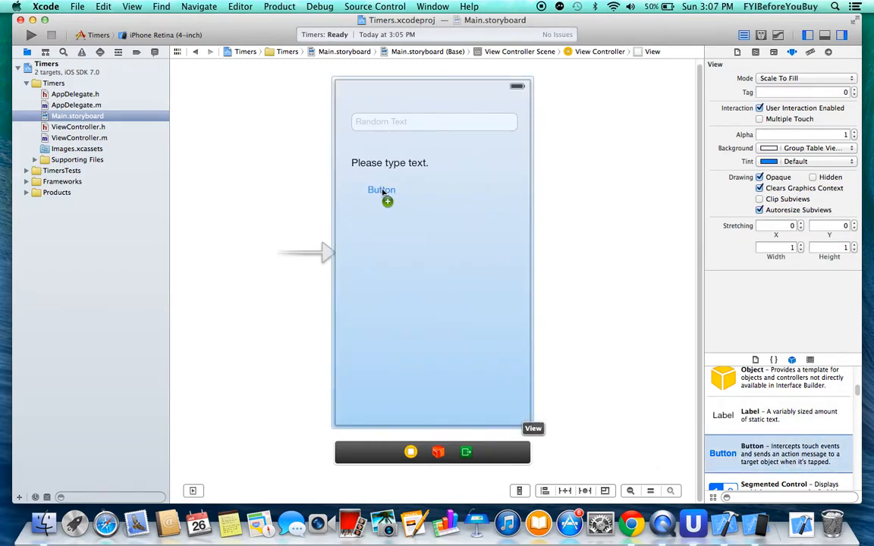
left_click(381, 194)
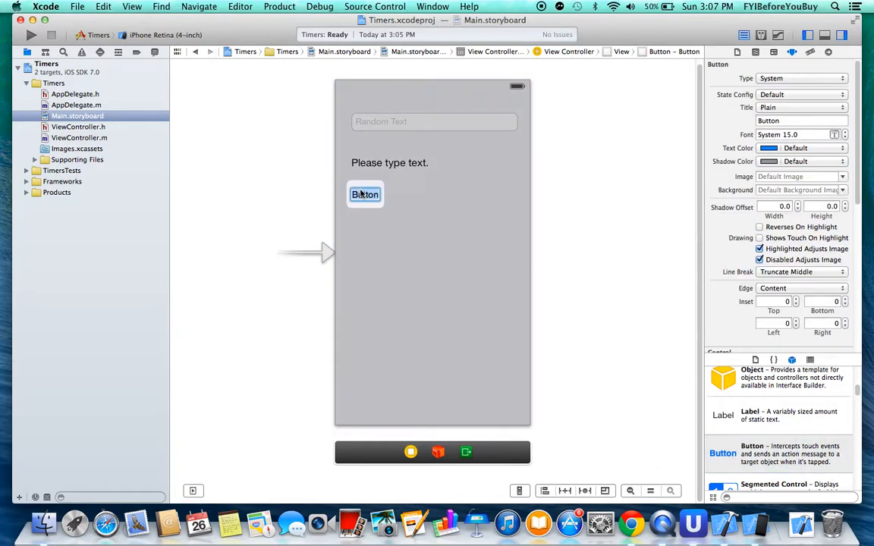
type("Resey")
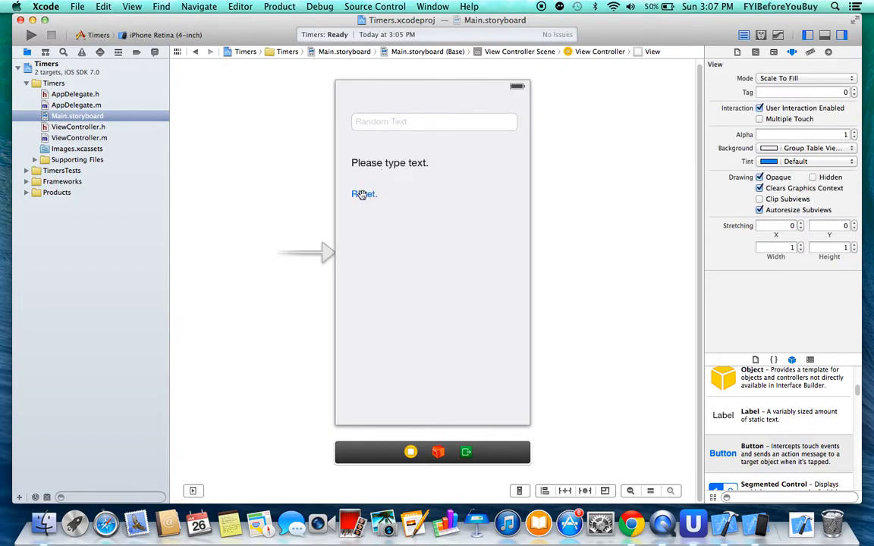
left_click(432, 122)
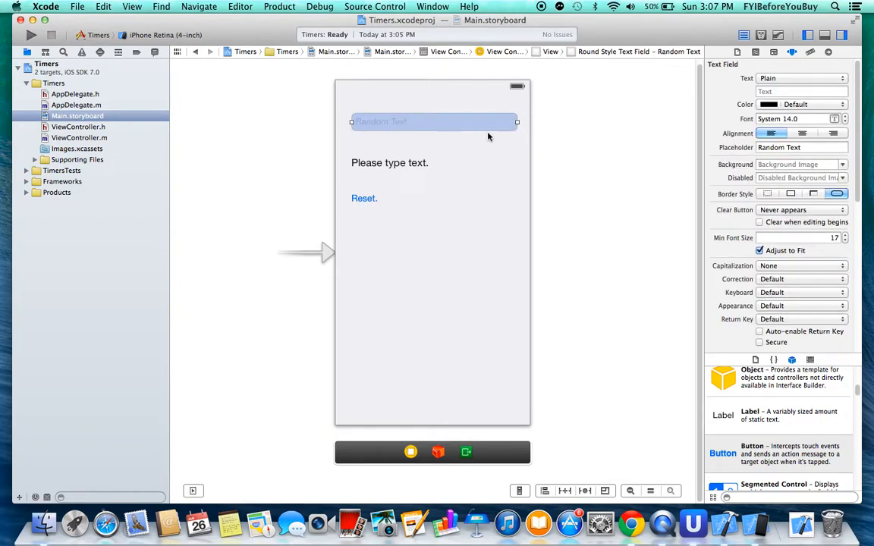
mouse_move(407, 165)
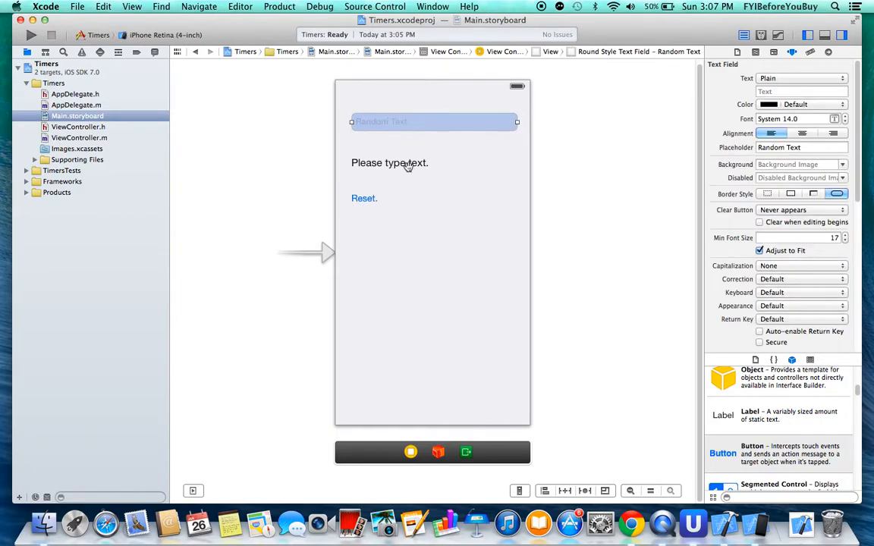
Filter the Object Library for 'text' to show Text Field and Text View
left_click(388, 163)
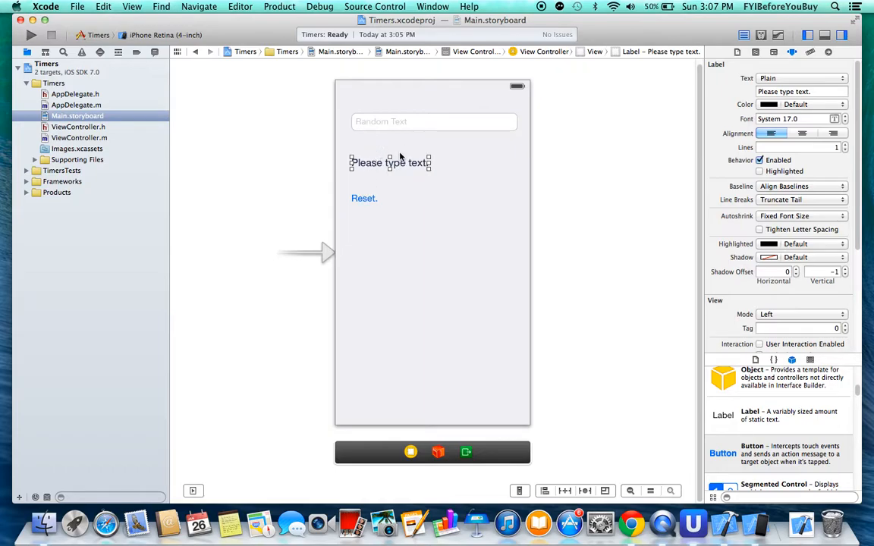
mouse_move(425, 210)
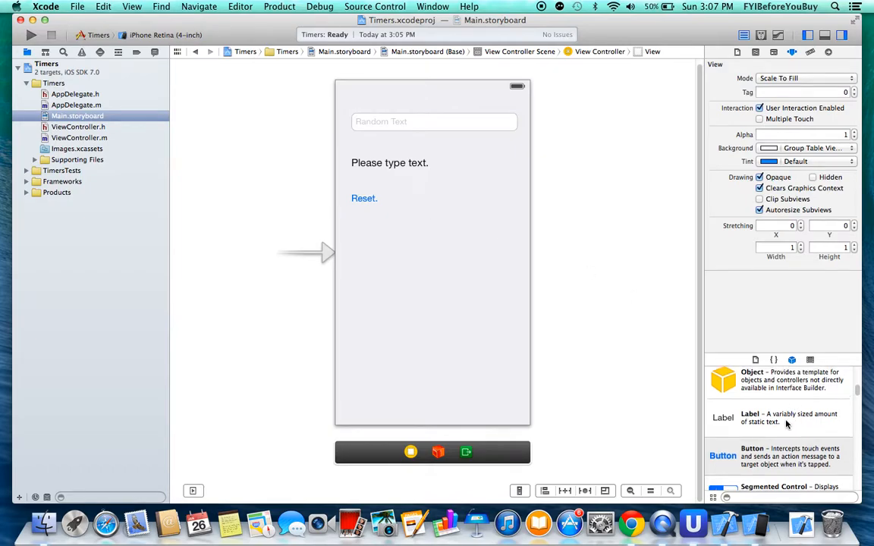
scroll("down", 3)
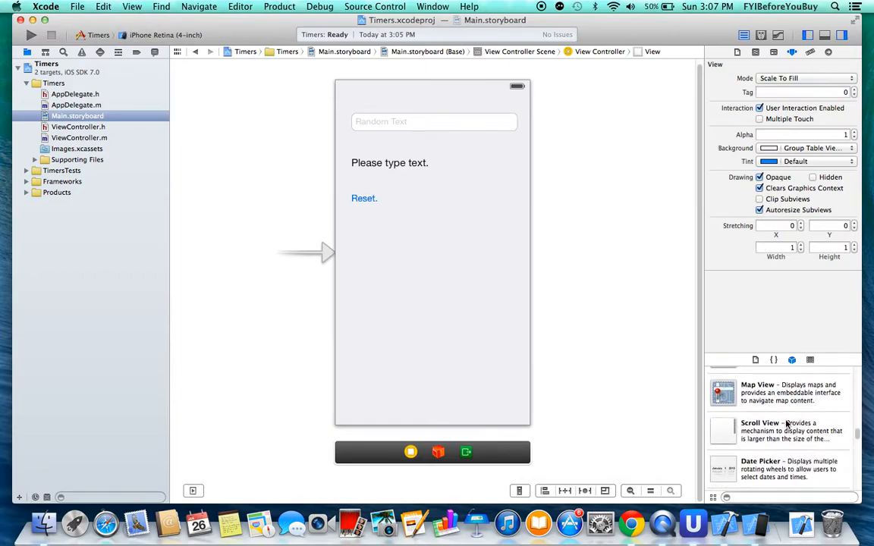
scroll("down", 3)
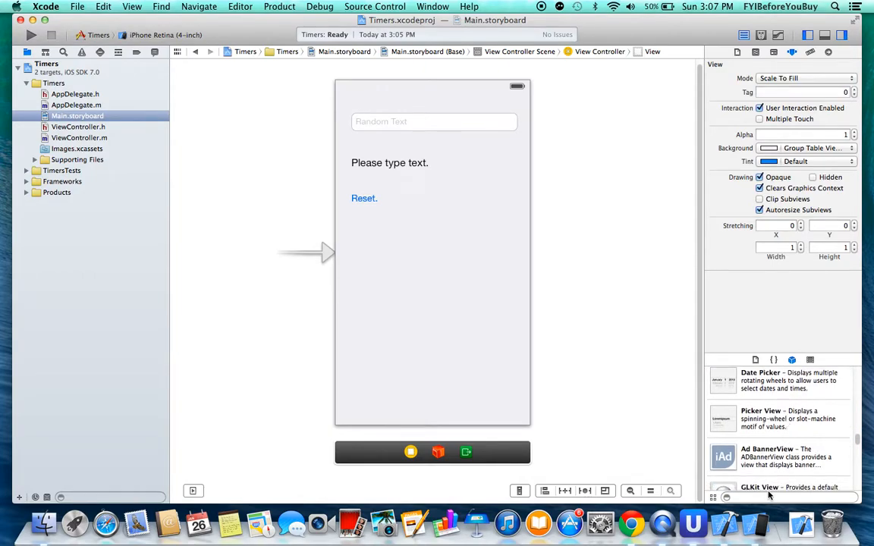
type("text")
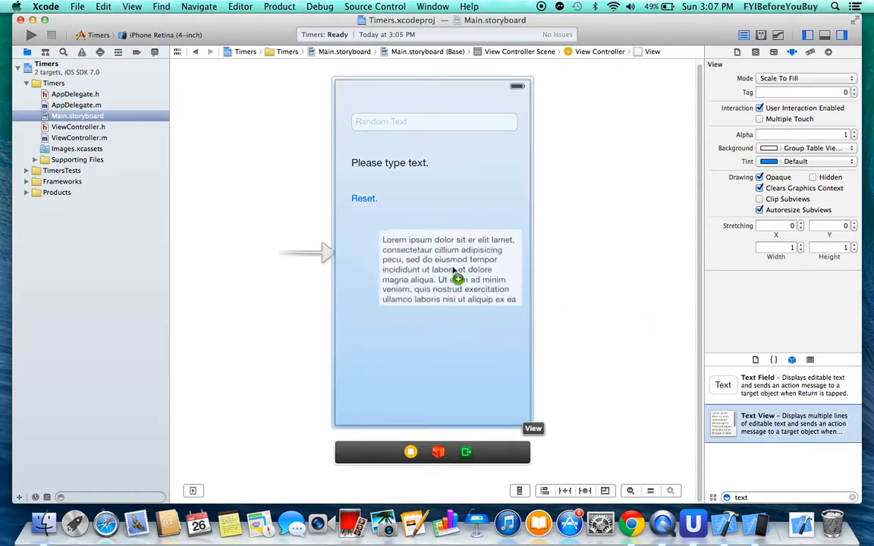
Drop a Text View into the lower part of the view and select it
left_click(447, 270)
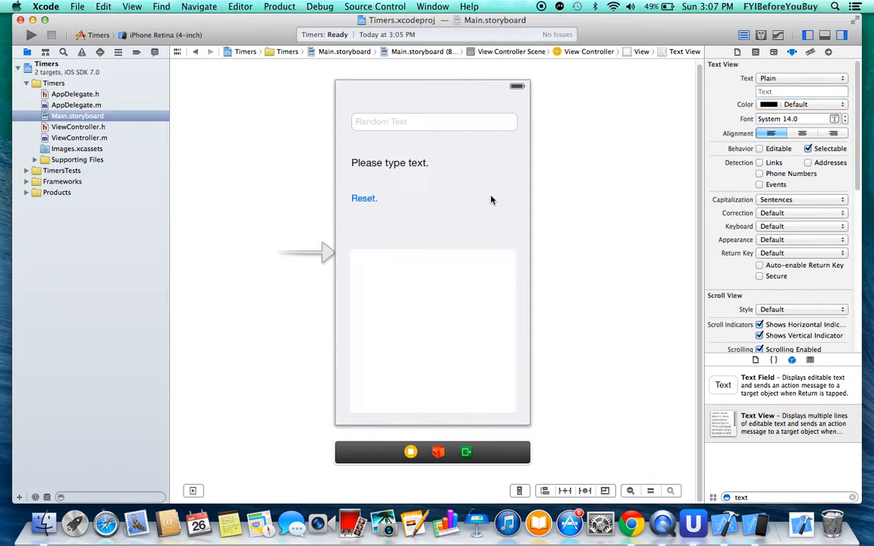
left_click(433, 331)
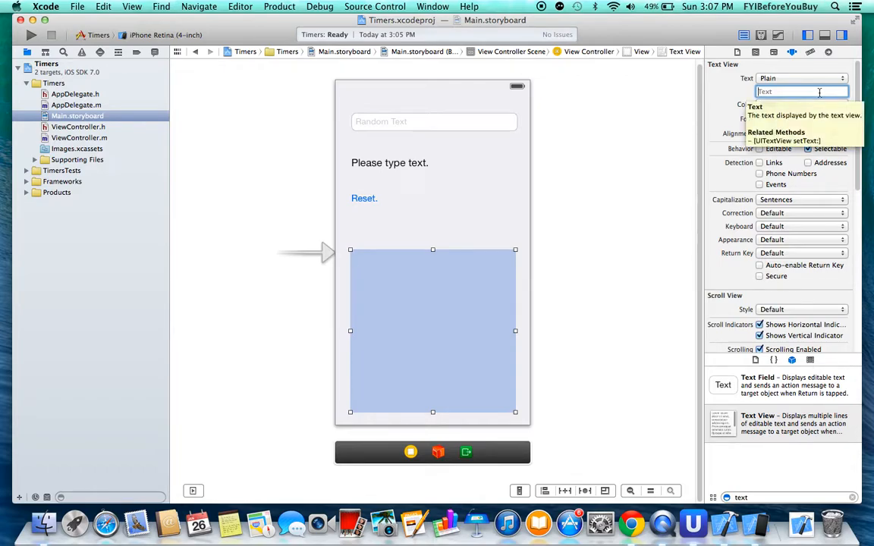
Type the Green line: hi, random, paypal, calculator into the text view's Text
type("Y")
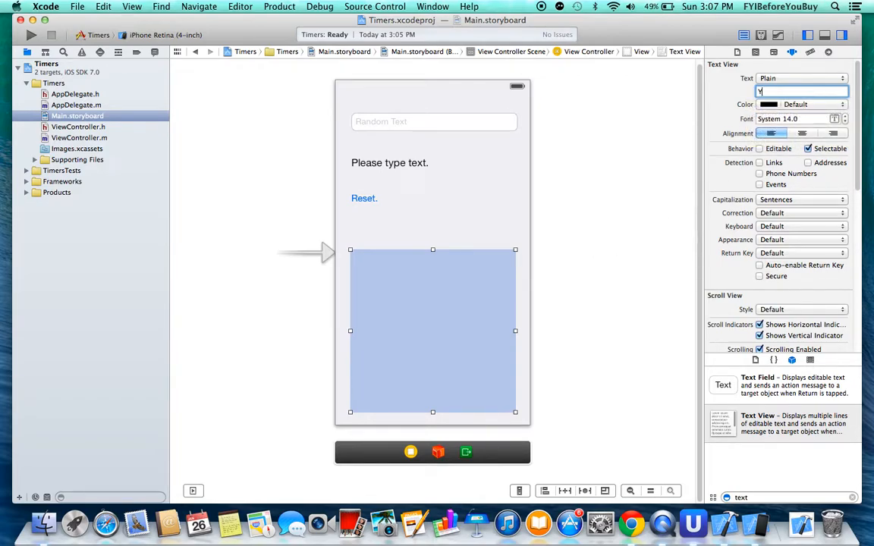
type("Green")
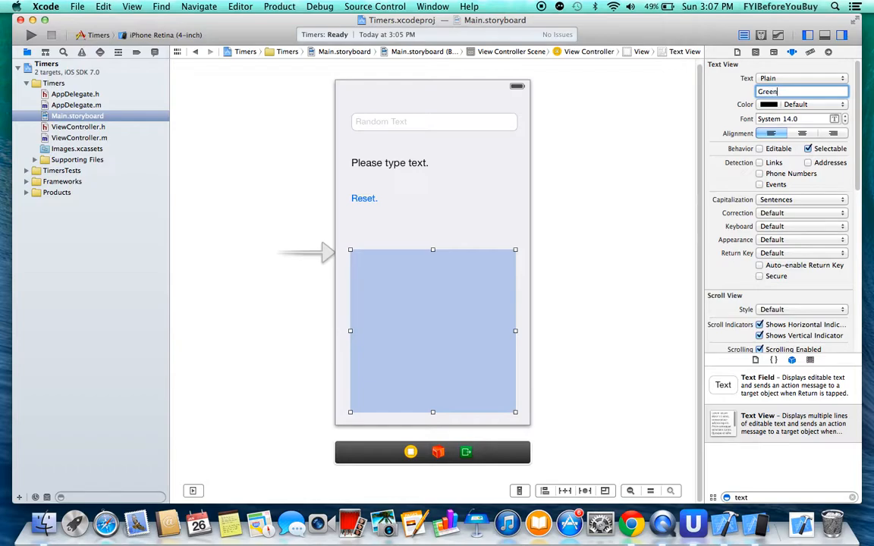
type(",")
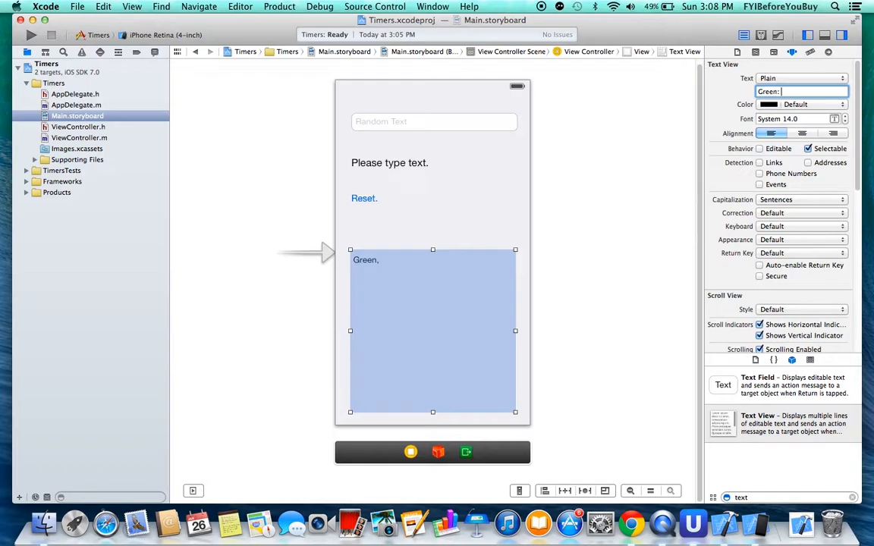
type("hi,")
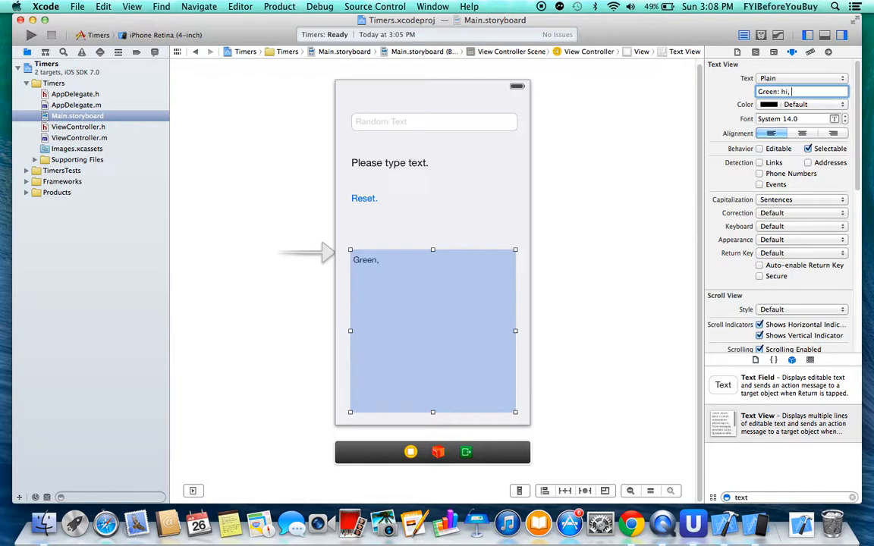
type("ra")
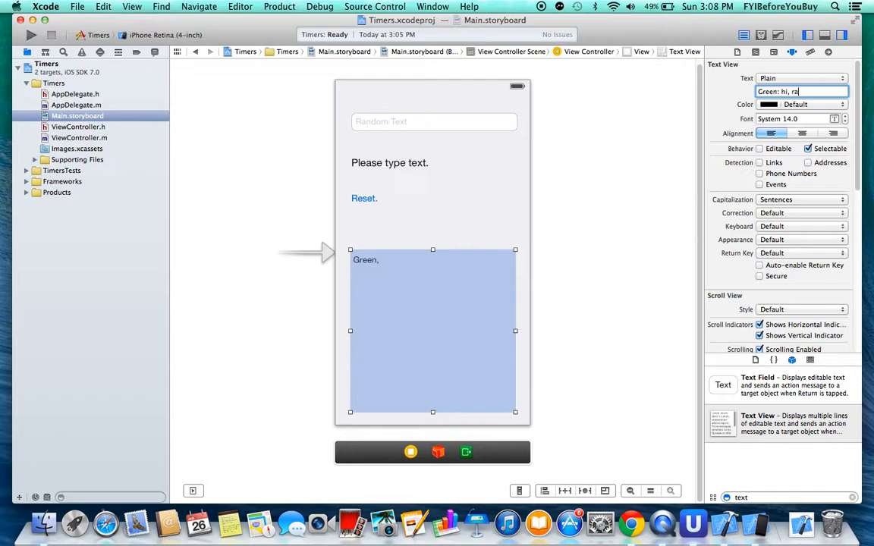
type("ndom, paypal, calculator")
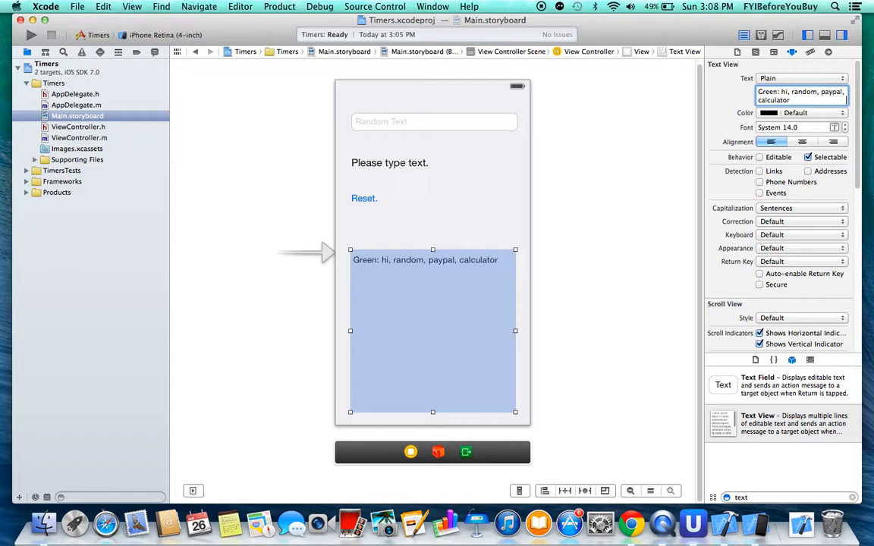
Type the Red line: dog, mouse, cat, pen and remove the stray Yellow entry
type("Red:")
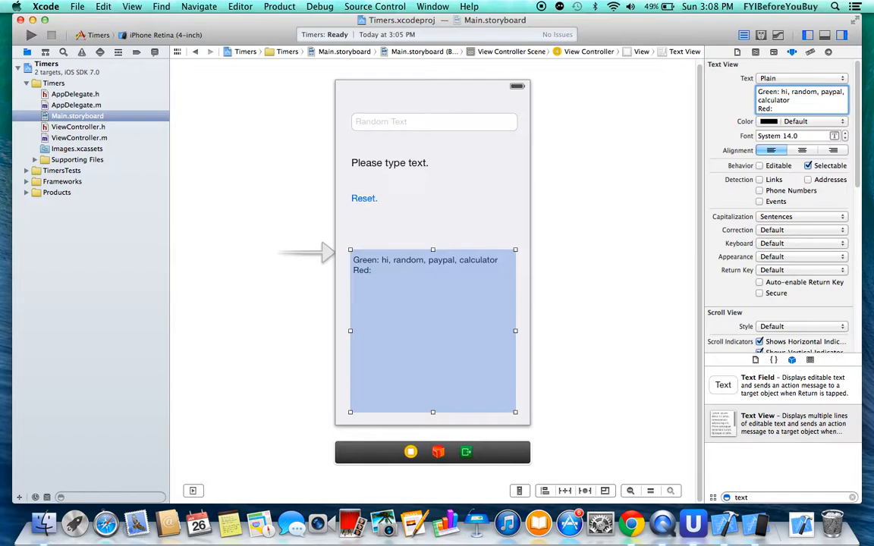
type("earth.")
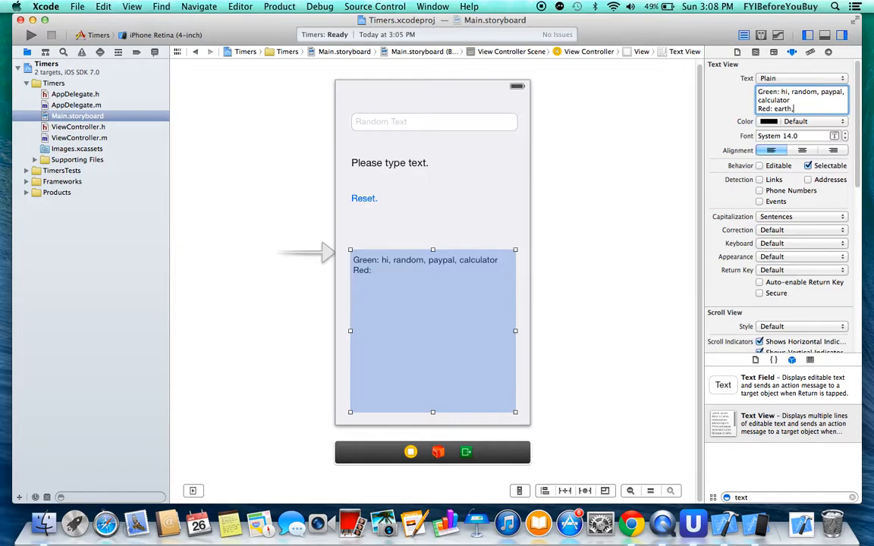
key("backspace")
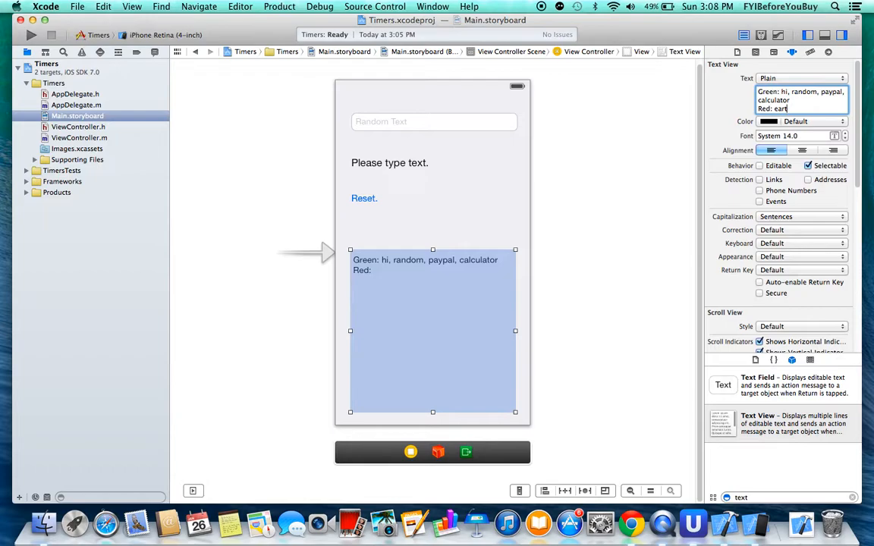
key("backspace")
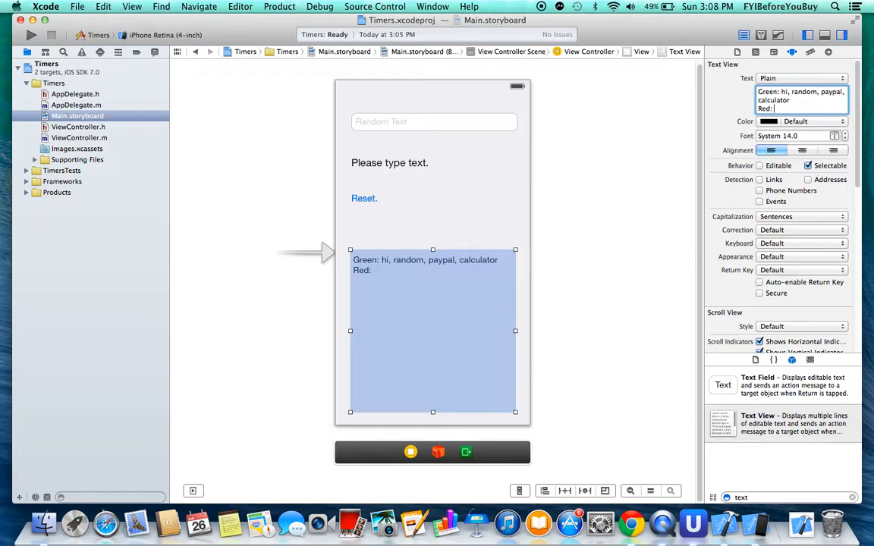
type("dog, mouse.")
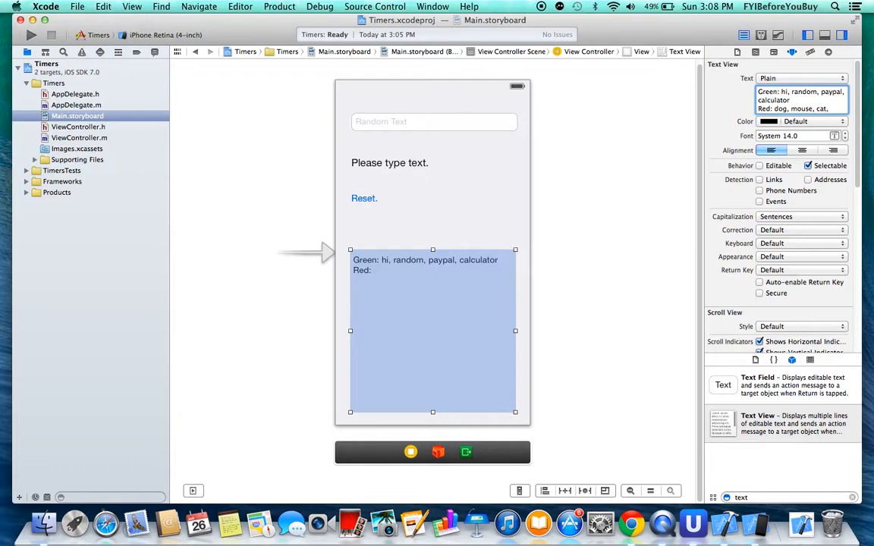
type("pen")
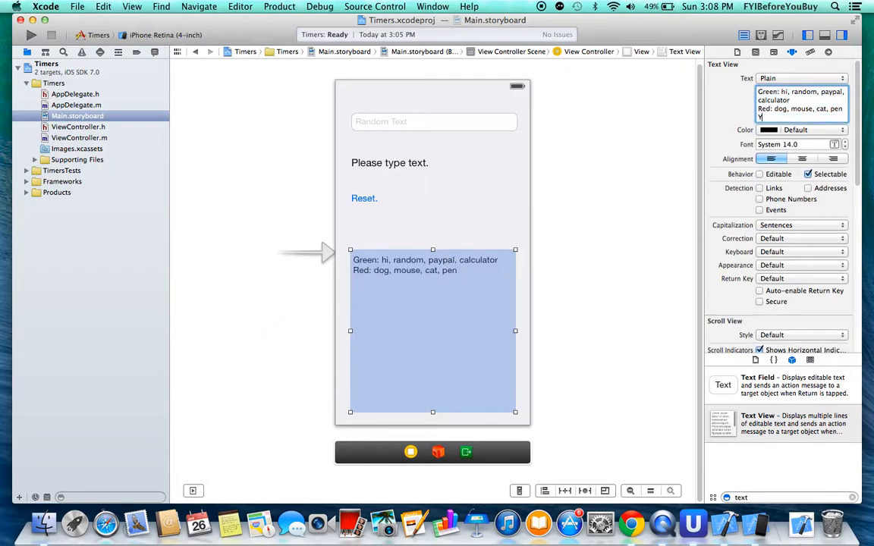
type("ellow")
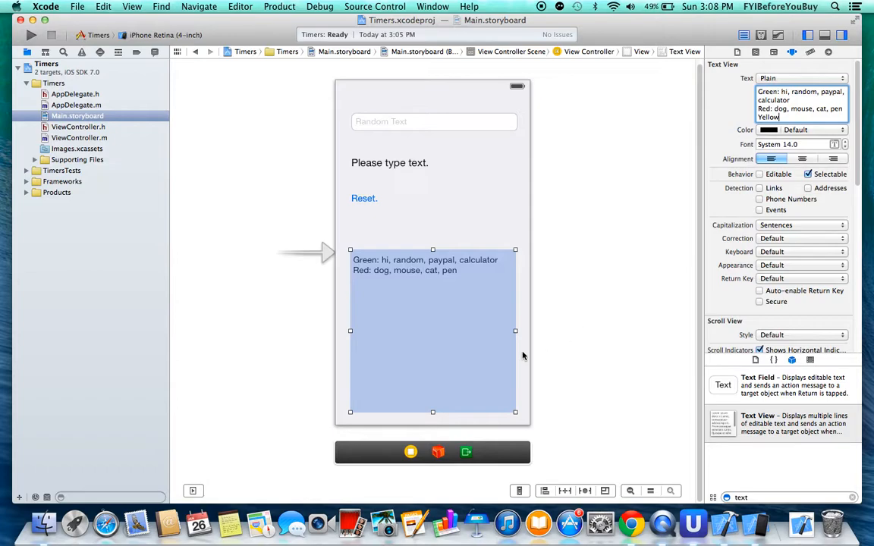
mouse_move(443, 364)
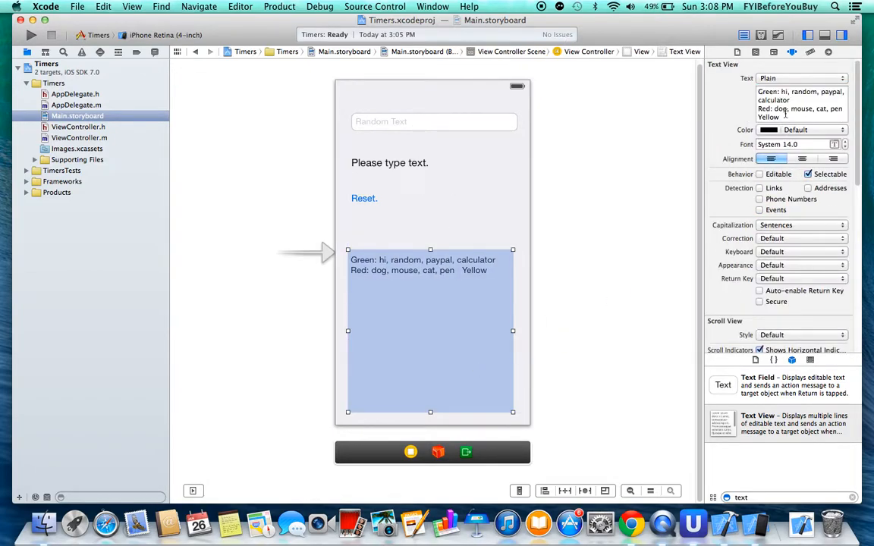
double_click(768, 117)
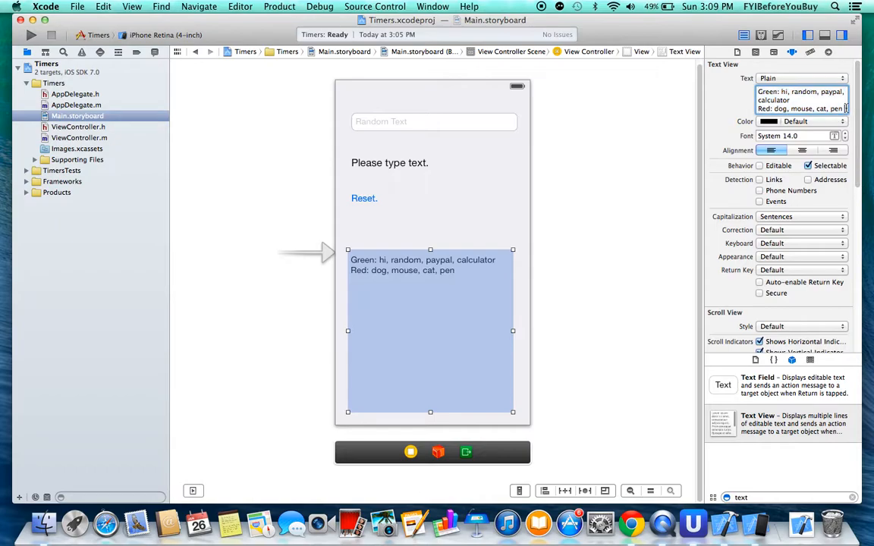
Shrink the word-list text view to fit and show ViewController.m in the Assistant Editor
left_click(598, 324)
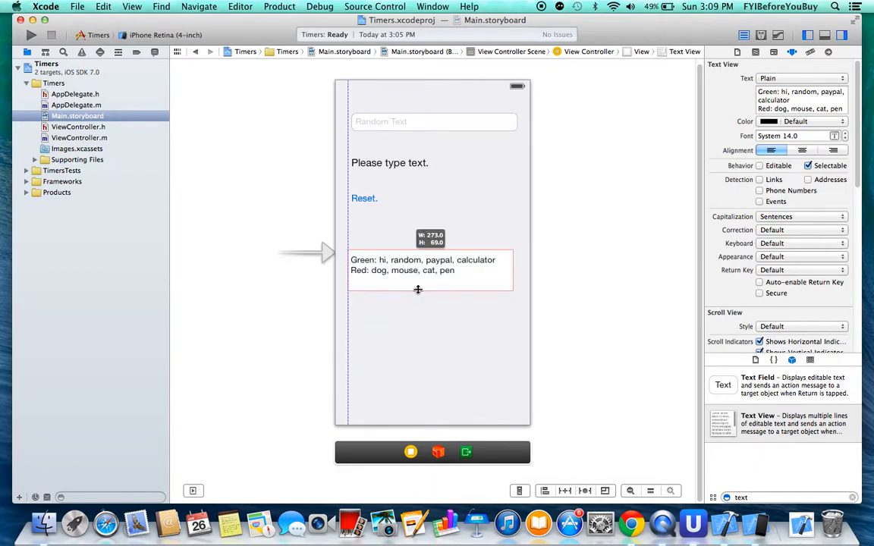
left_click(434, 122)
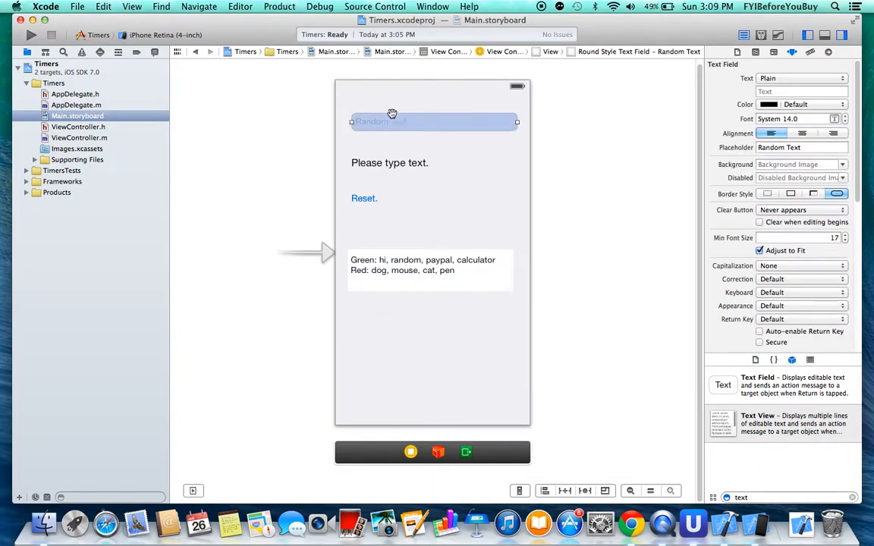
left_click(389, 163)
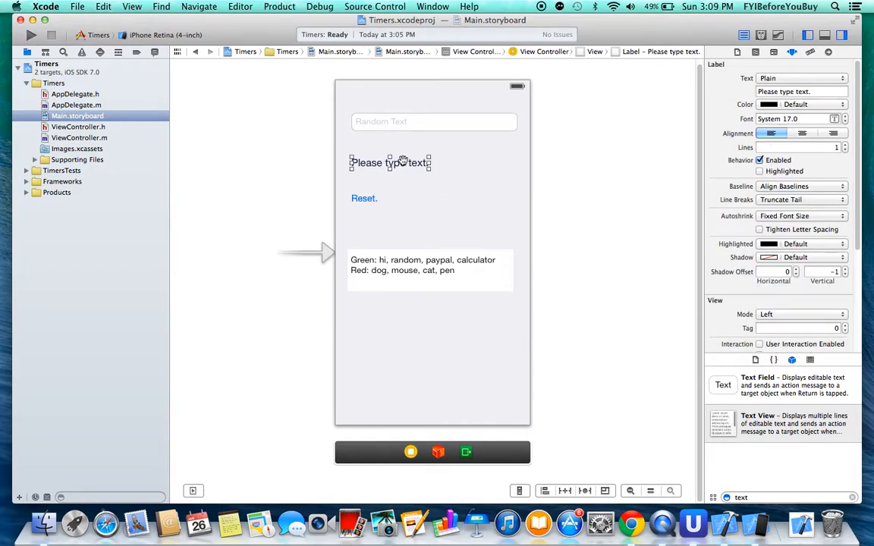
left_click(543, 147)
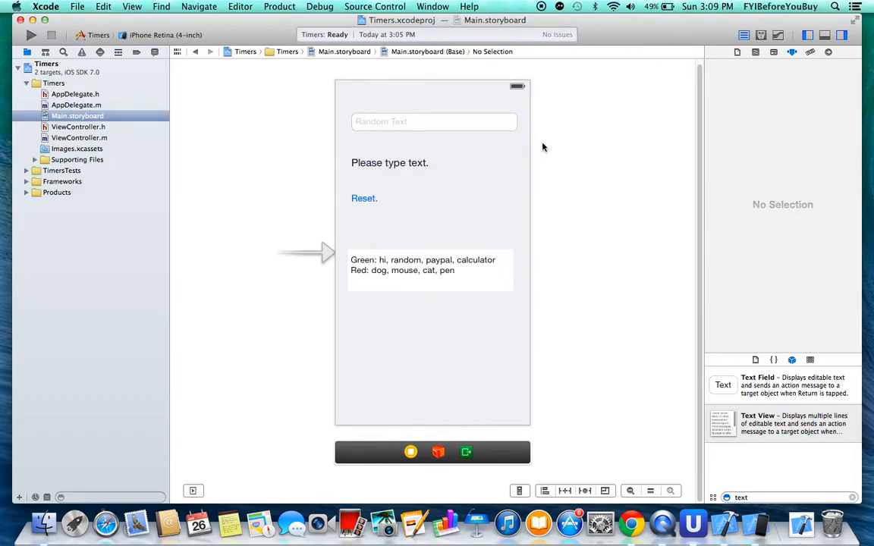
left_click(758, 35)
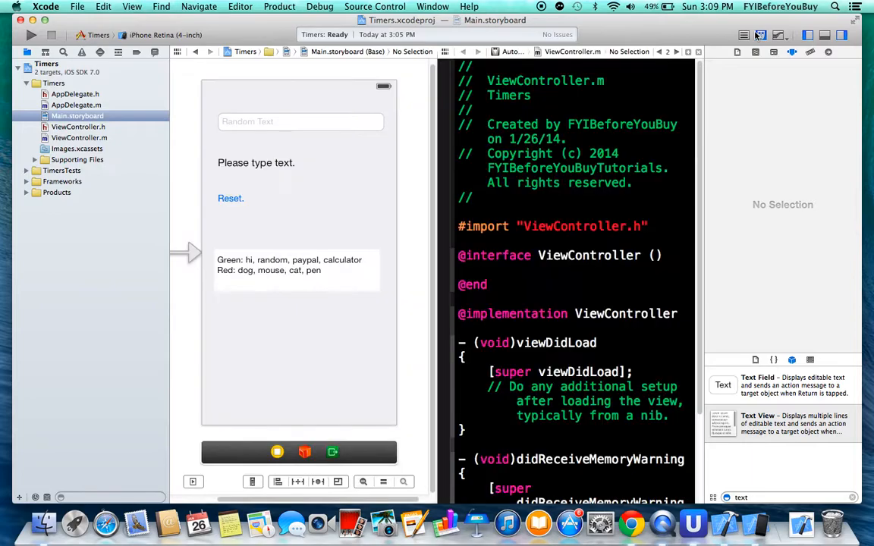
In ViewController.h, declare IBOutlet UITextField *randomText;
left_click(840, 35)
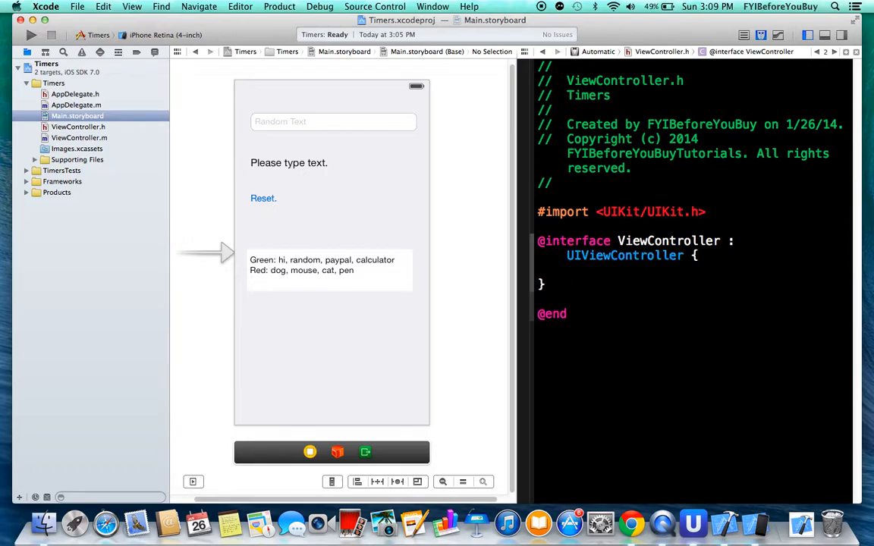
type("IBOutlet")
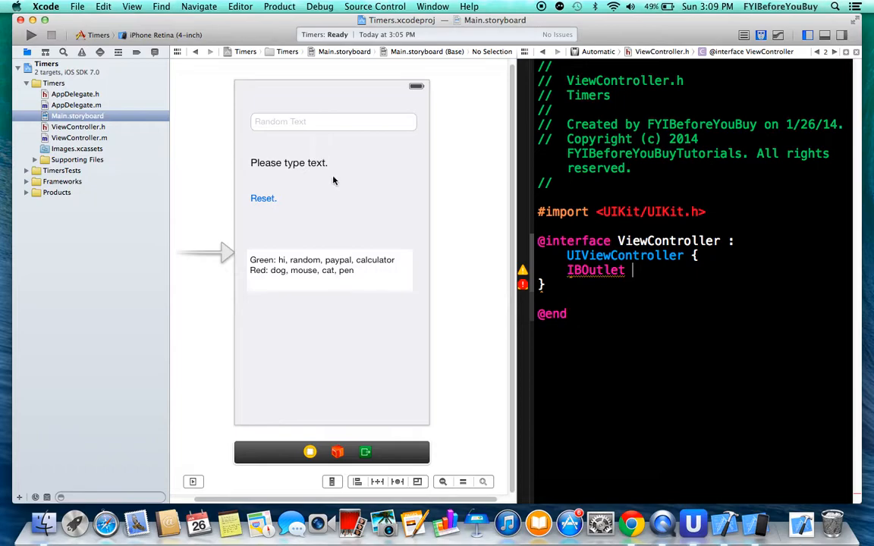
mouse_move(373, 279)
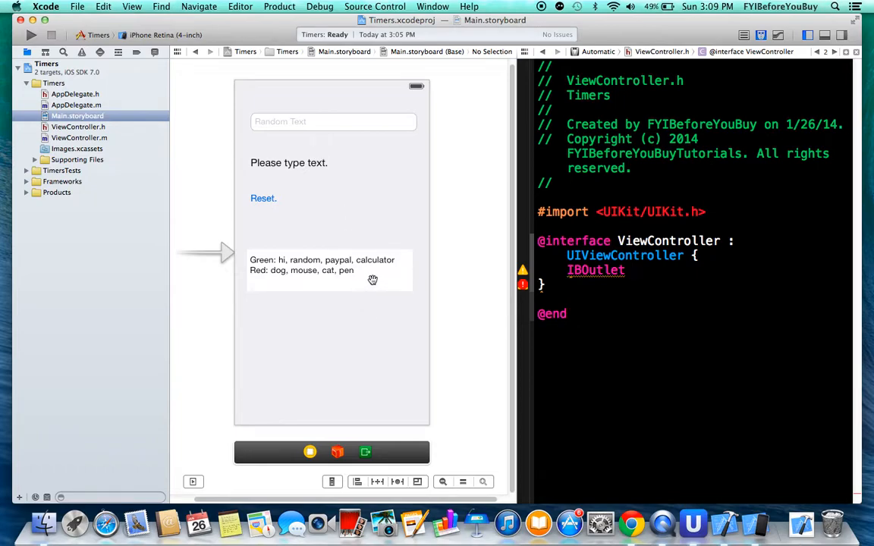
left_click(329, 265)
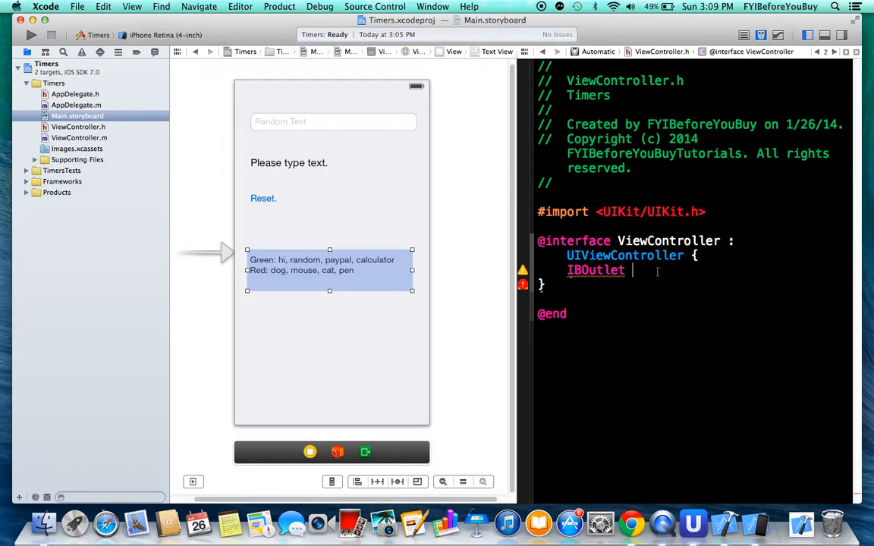
type("UITextField")
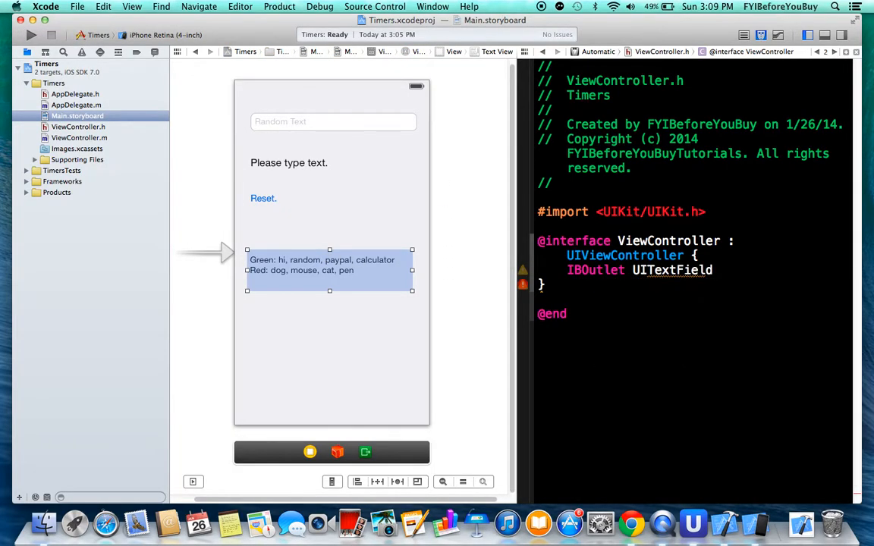
type("*")
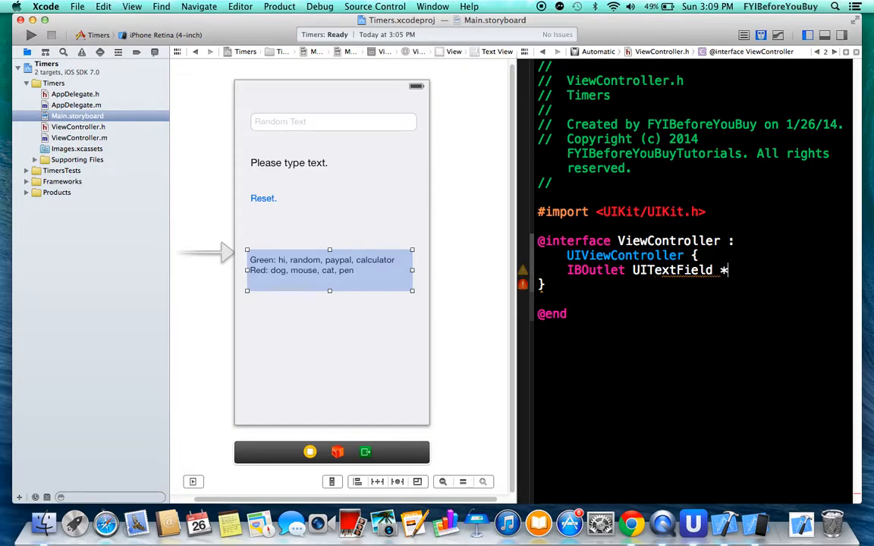
type("randomText")
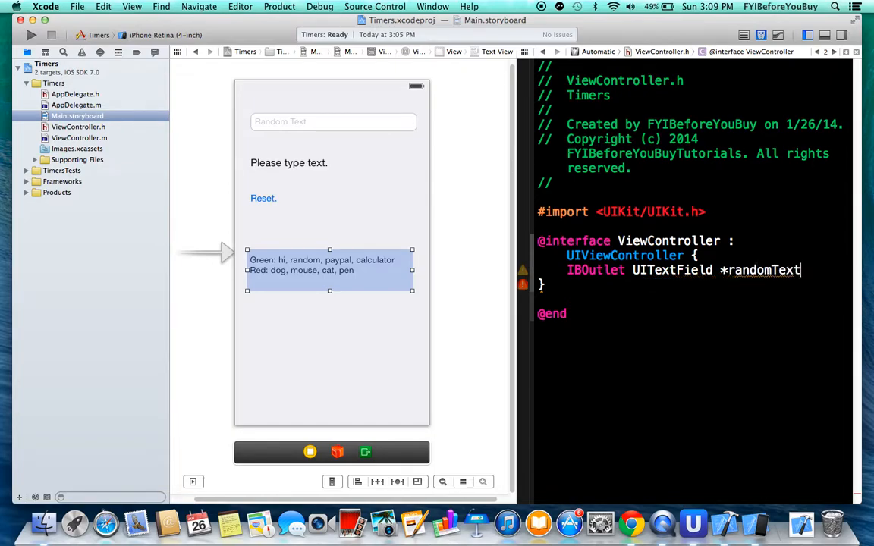
type("l")
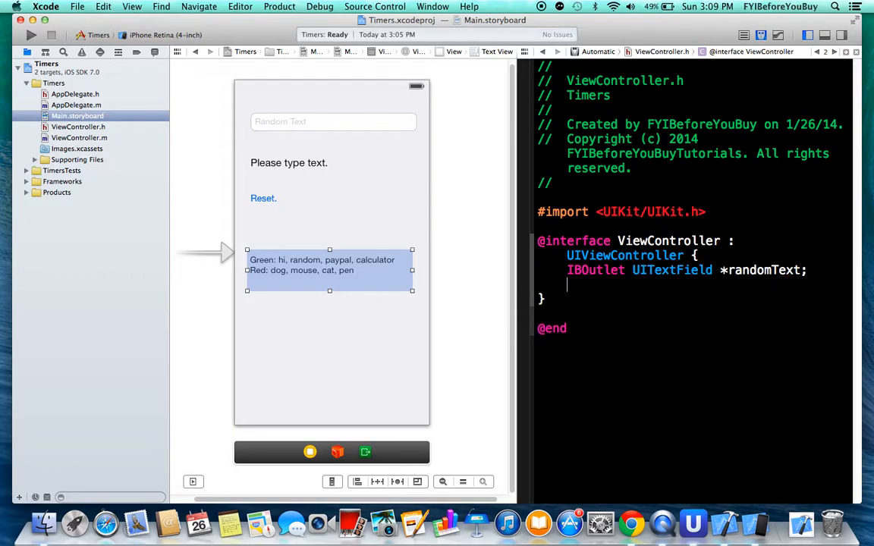
Declare IBOutlet UILabel *displayText; beneath it
type("IBOutlet u")
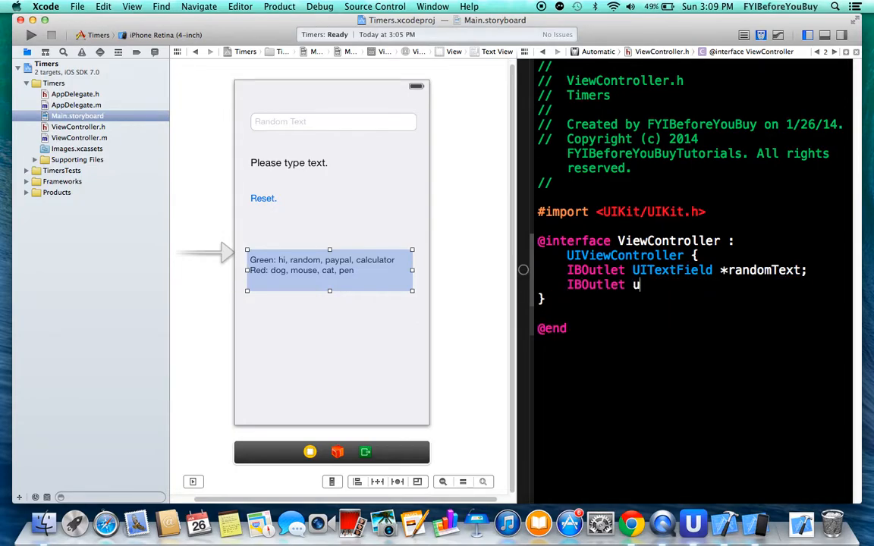
type("ILabel")
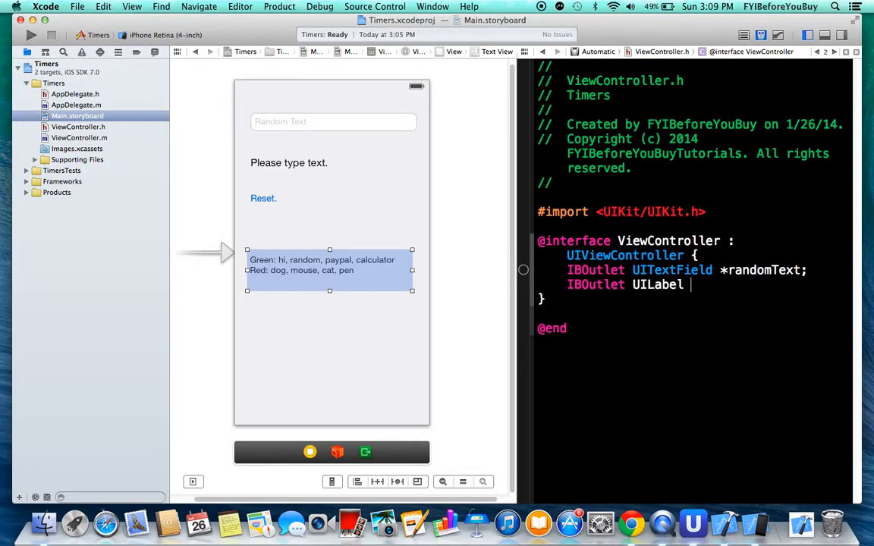
type("*d")
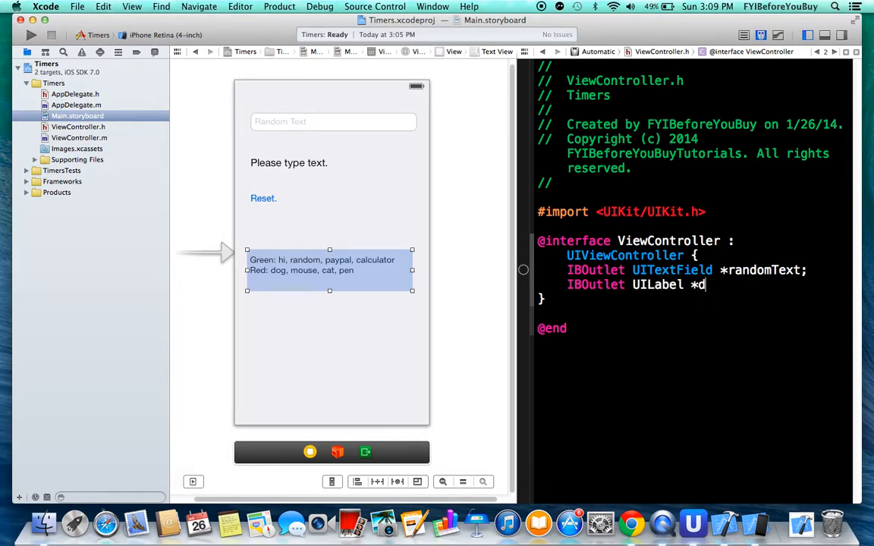
type("isplayTe")
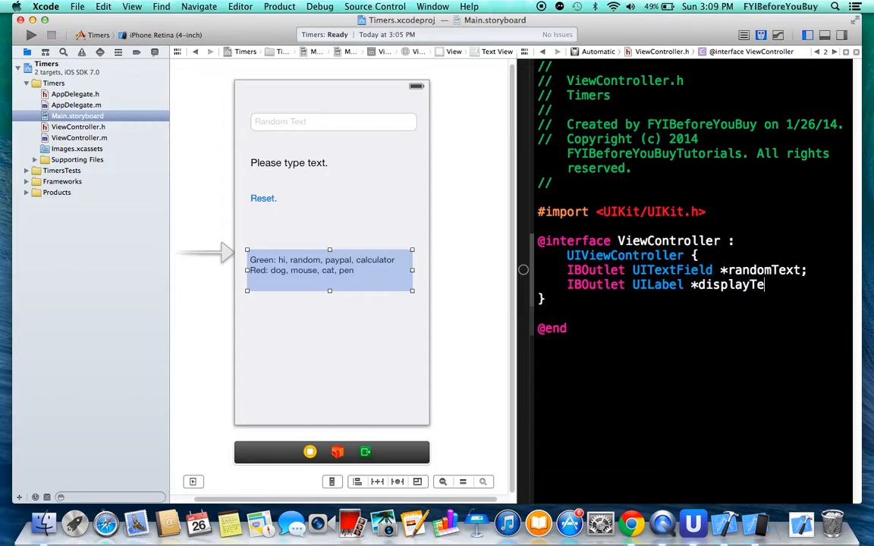
type("xt;")
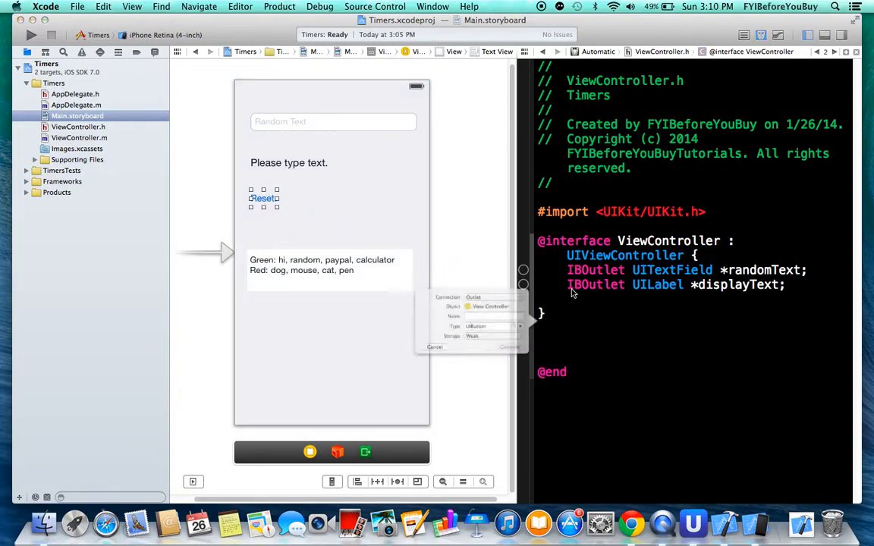
Create the resetPressed action for the Reset button and connect displayText to the 'Please type text' label
left_click(478, 282)
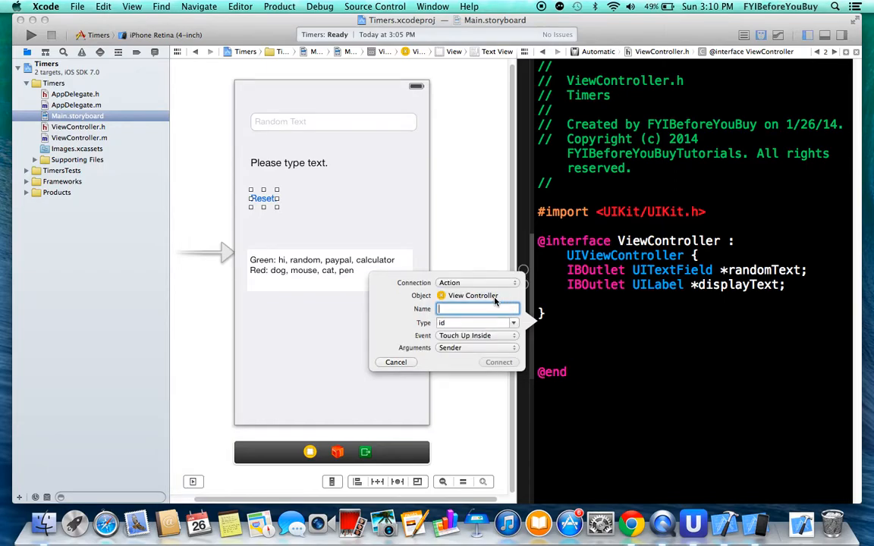
type("resetPre")
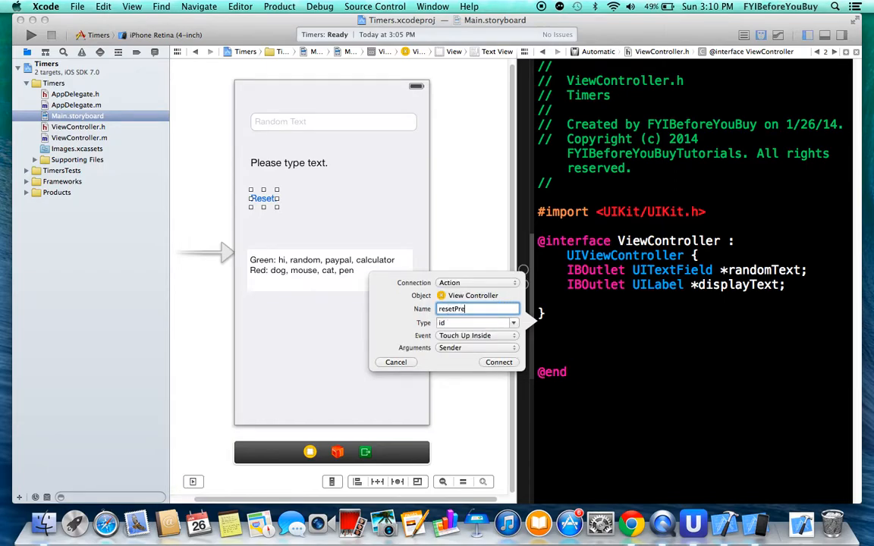
left_click(498, 361)
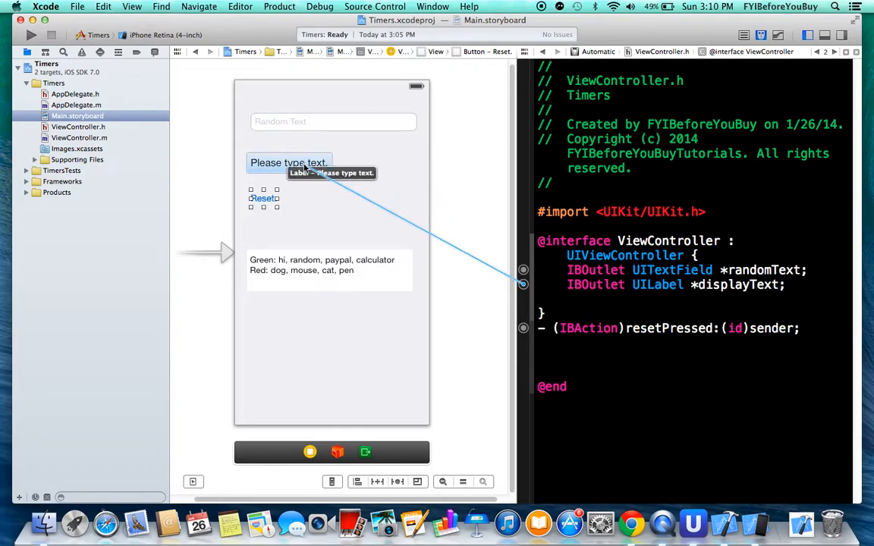
left_click(285, 228)
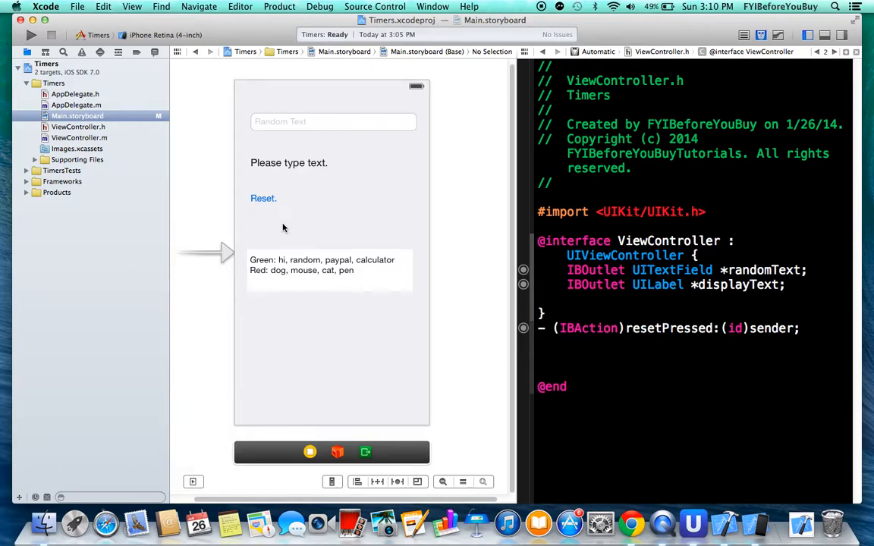
Copy the Green and Red word lists from the text view into a new TextEdit note, then return to Xcode
left_click(329, 264)
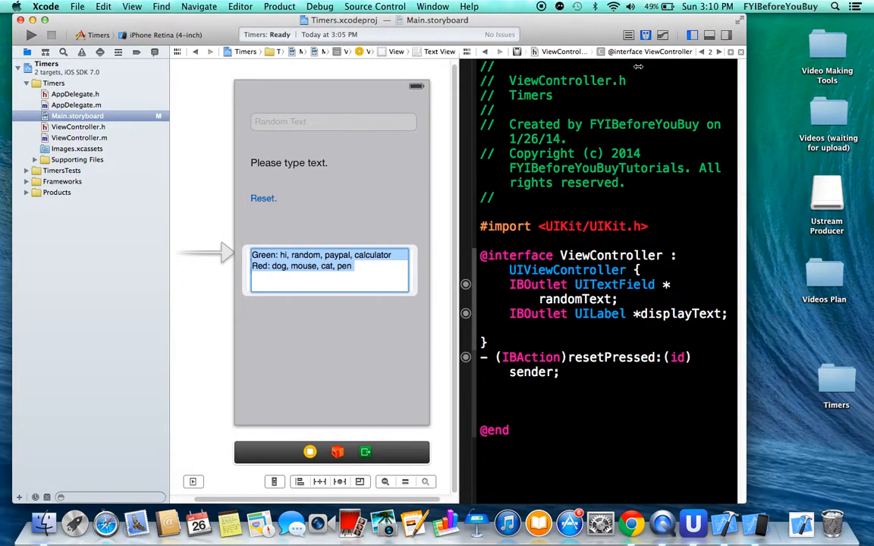
left_click(834, 6)
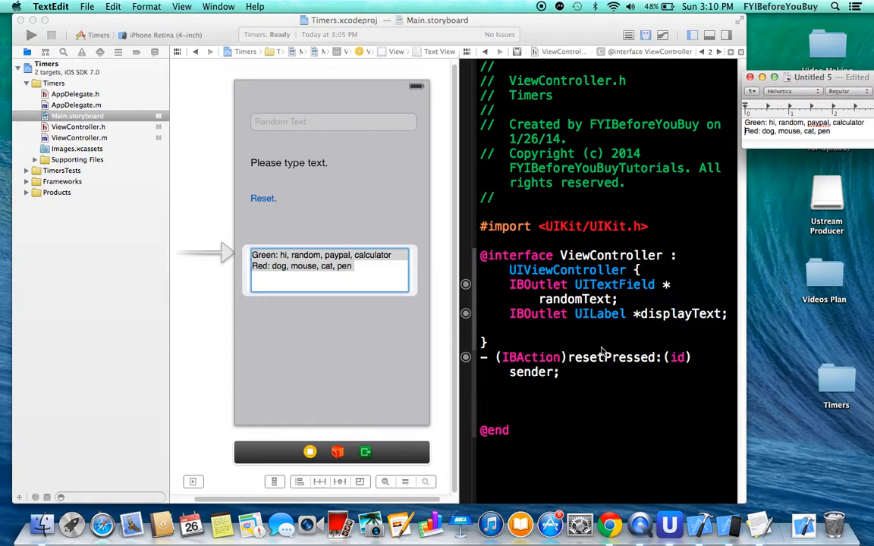
left_click(331, 270)
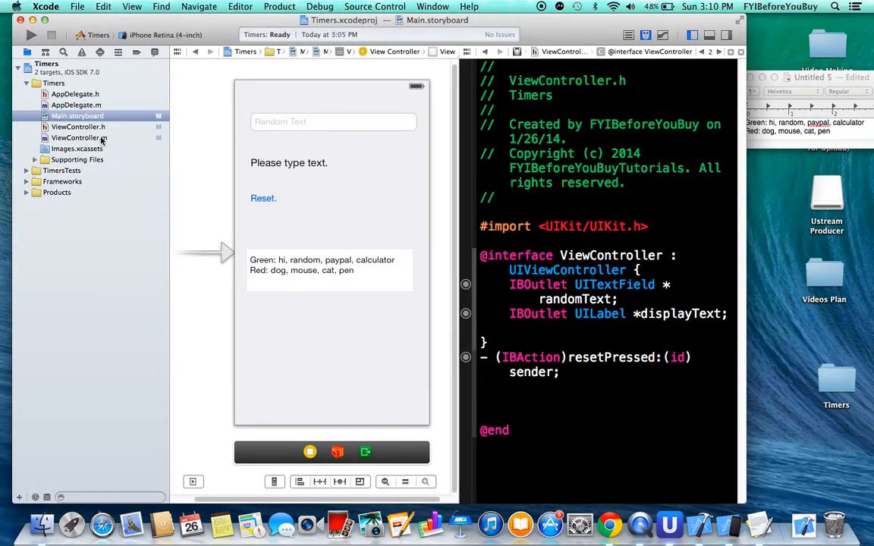
Show ViewController.m with ViewController.h beside it in the Assistant Editor
left_click(79, 137)
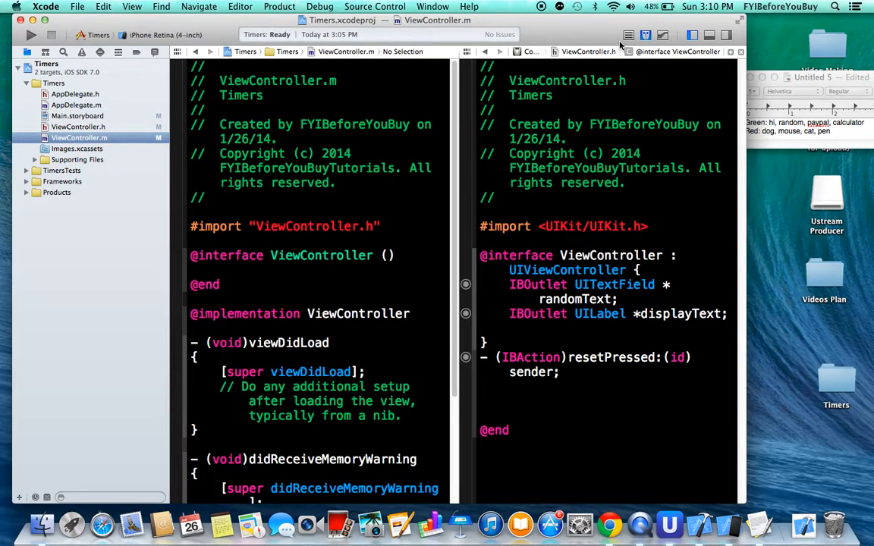
left_click(692, 34)
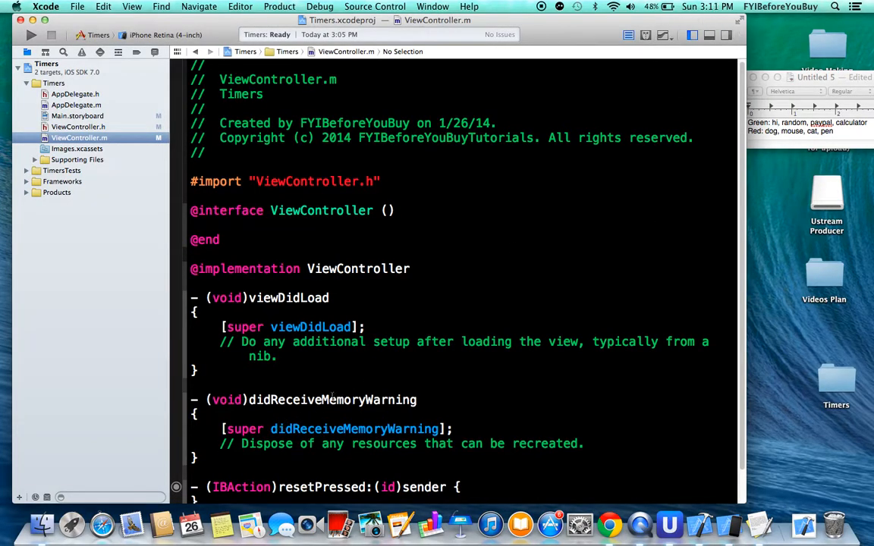
mouse_move(625, 161)
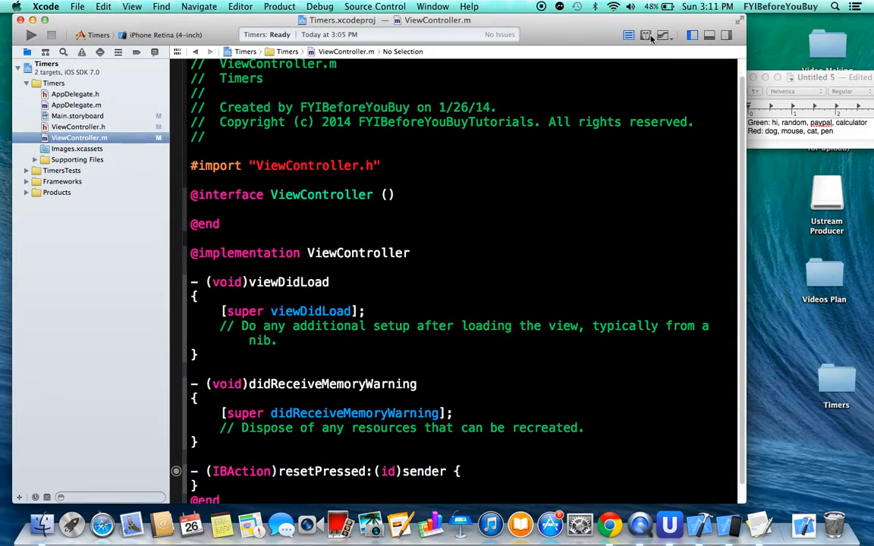
left_click(647, 35)
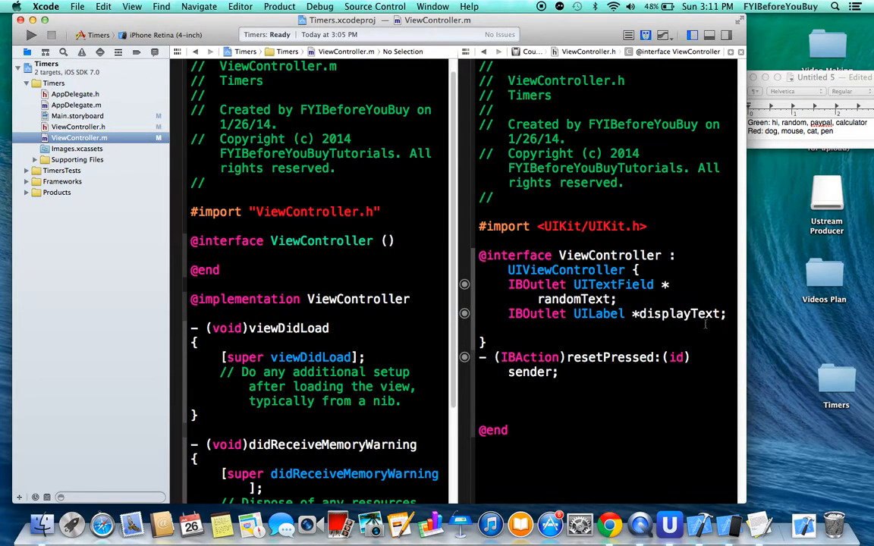
Declare the instance variable 'NSTimer *autoUpdate;' in the ViewController header
type("NSThread")
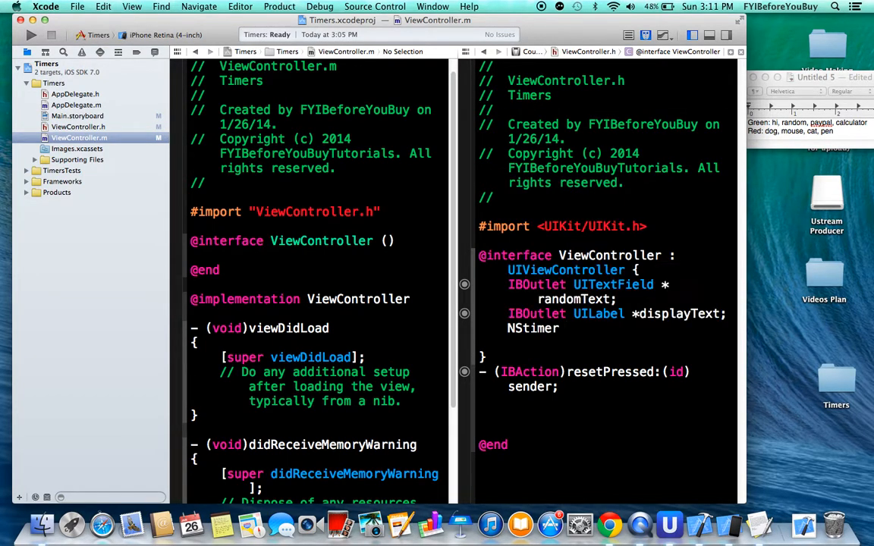
type("NSTime")
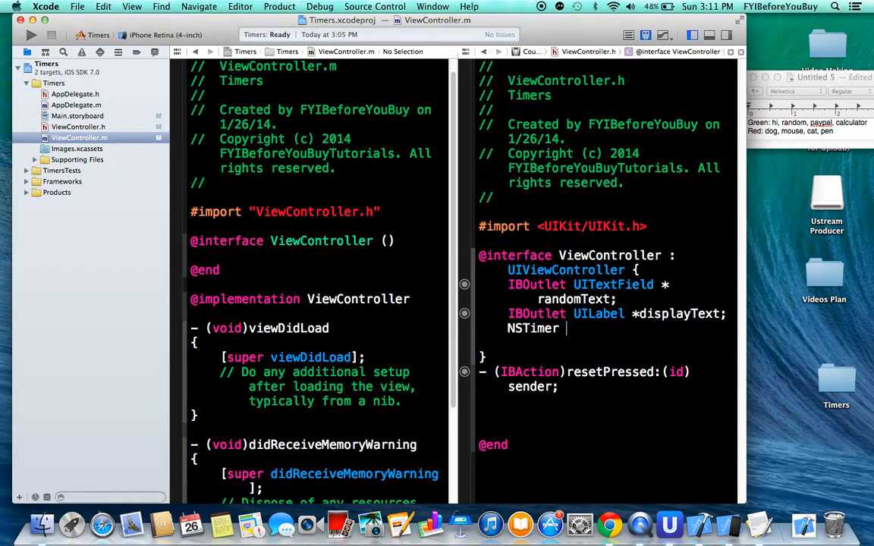
type("auto")
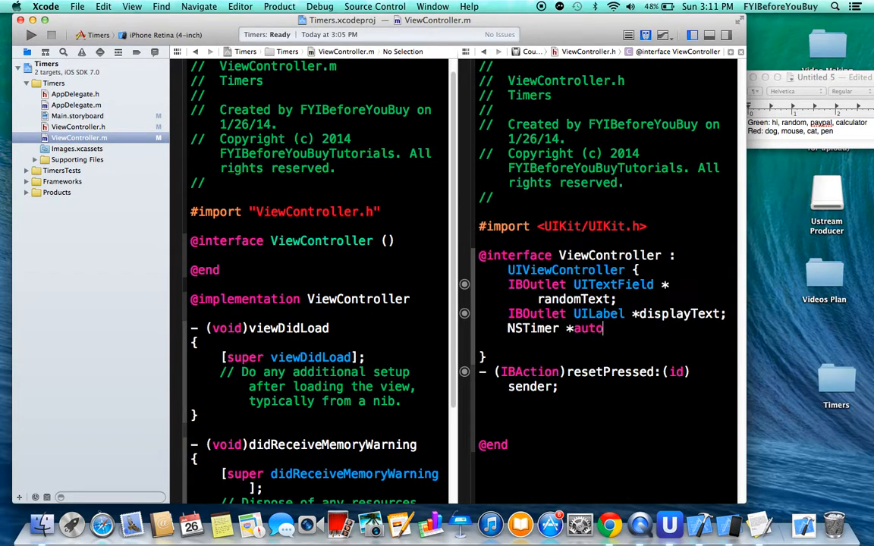
type("Update;")
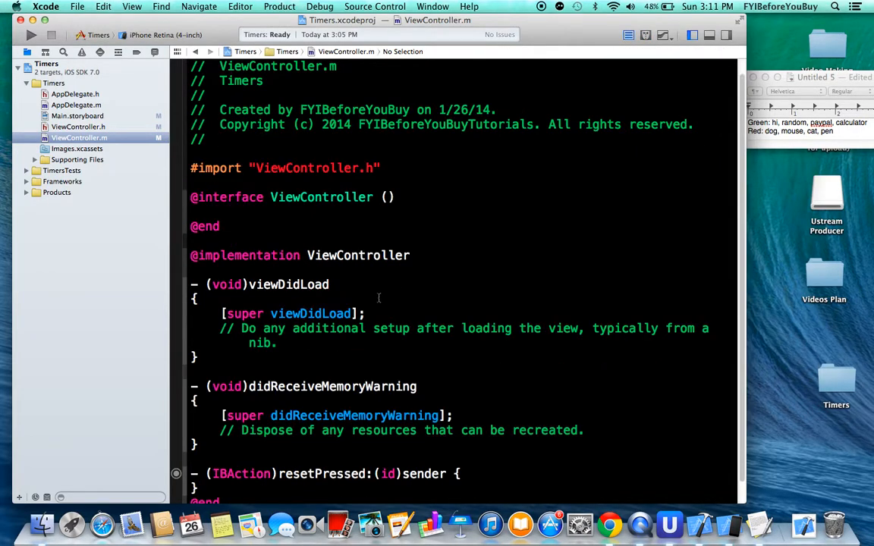
Begin 'autoUpdate = [NSTimer scheduledTimerWithTimeInterval:' in viewDidLoad using the target/selector completion
type("autoUpdate = [")
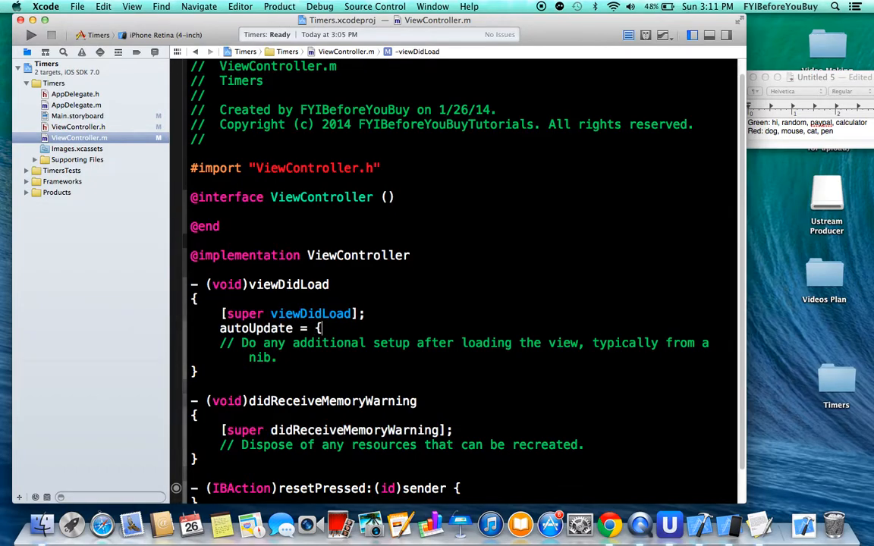
type("NSTimer sche")
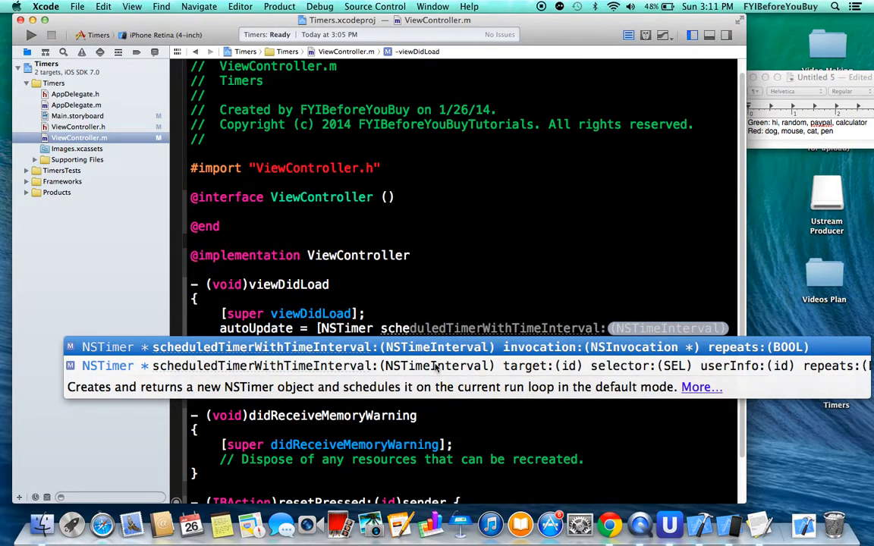
left_click(440, 365)
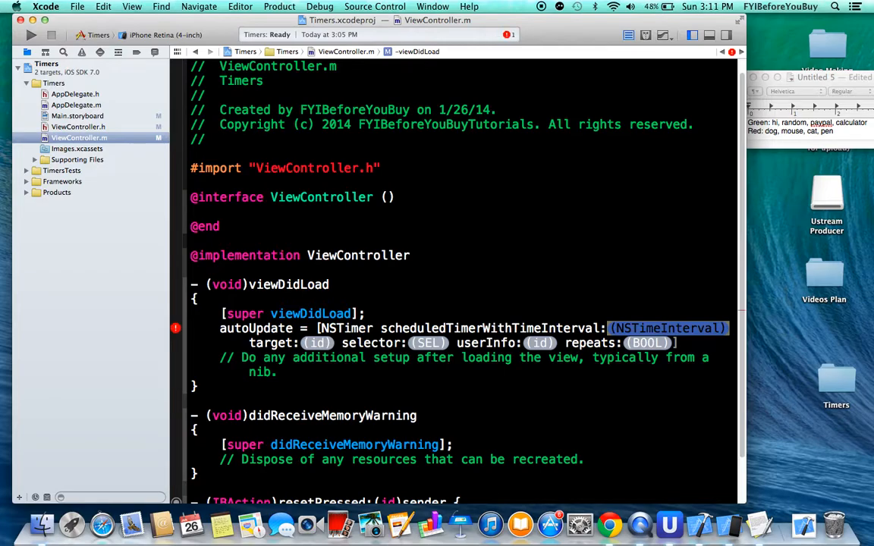
Give the timer a 0.001-second interval and self as its target
type("0 target:")
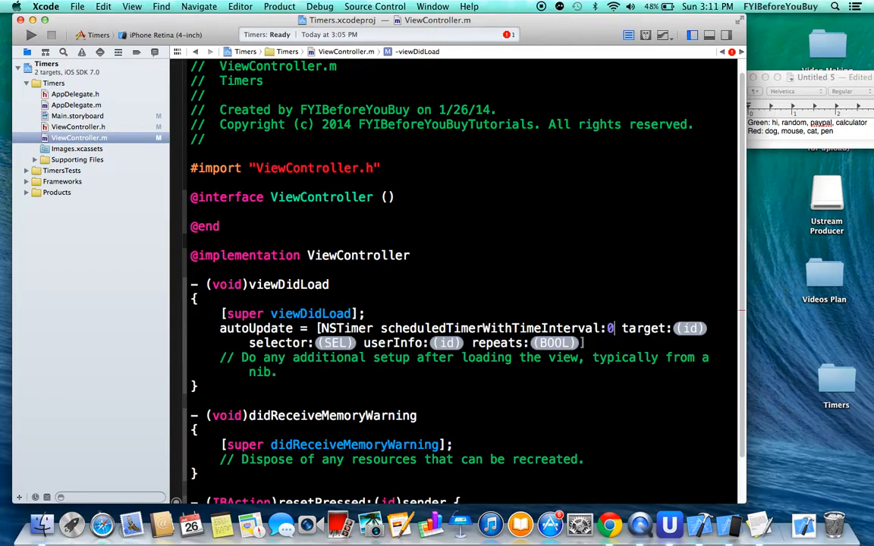
type(".001")
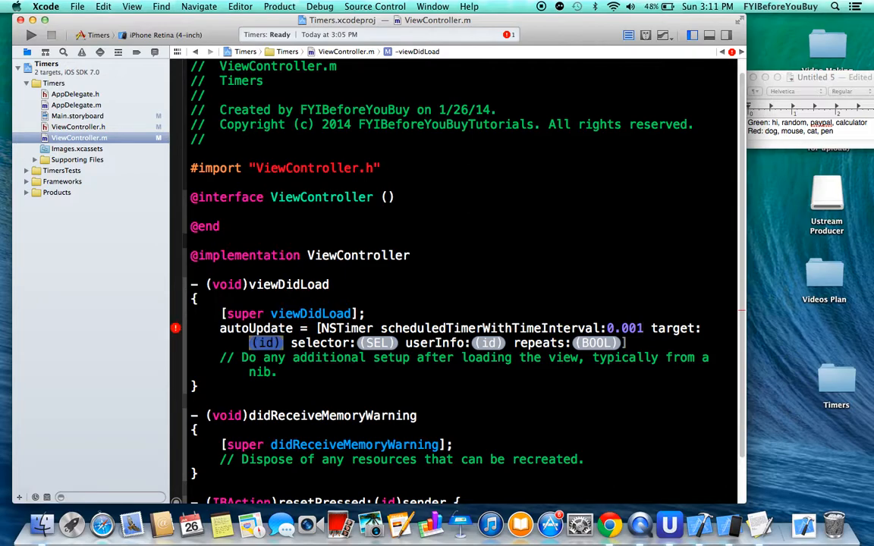
type("self")
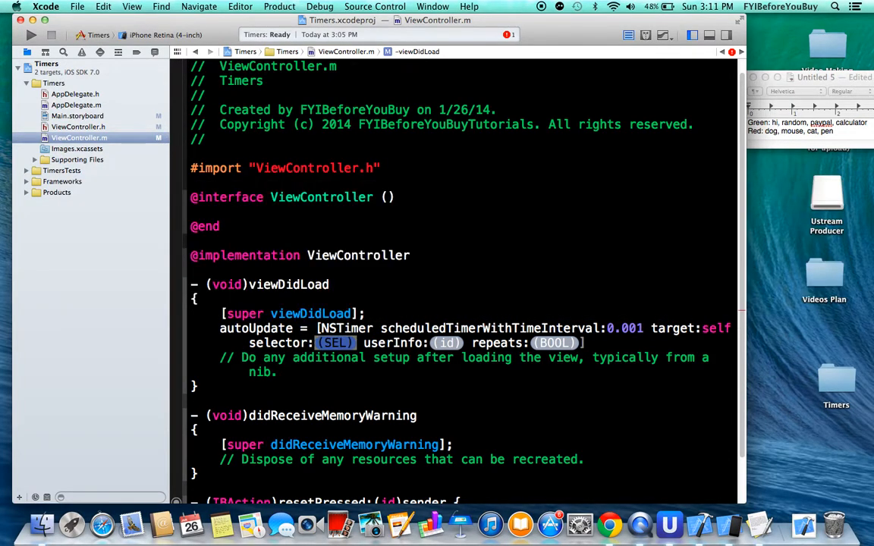
scroll("down", 3)
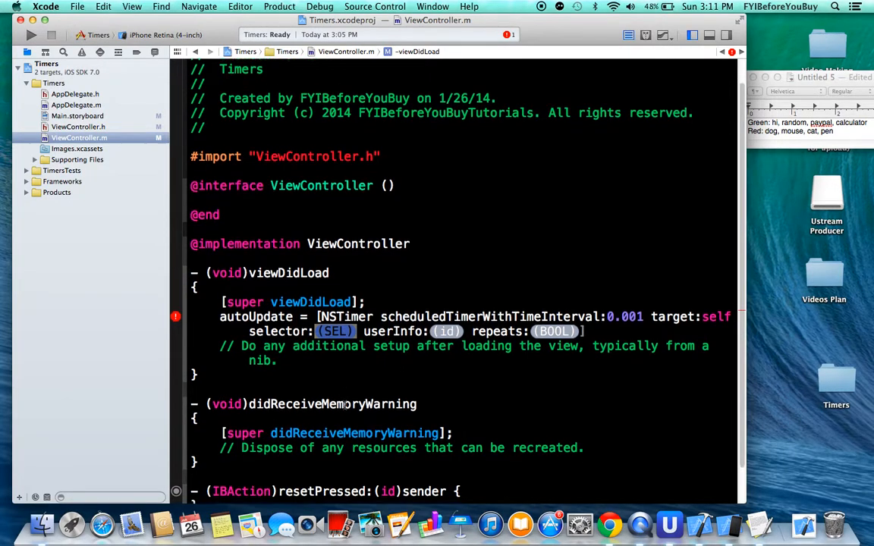
scroll("down", 3)
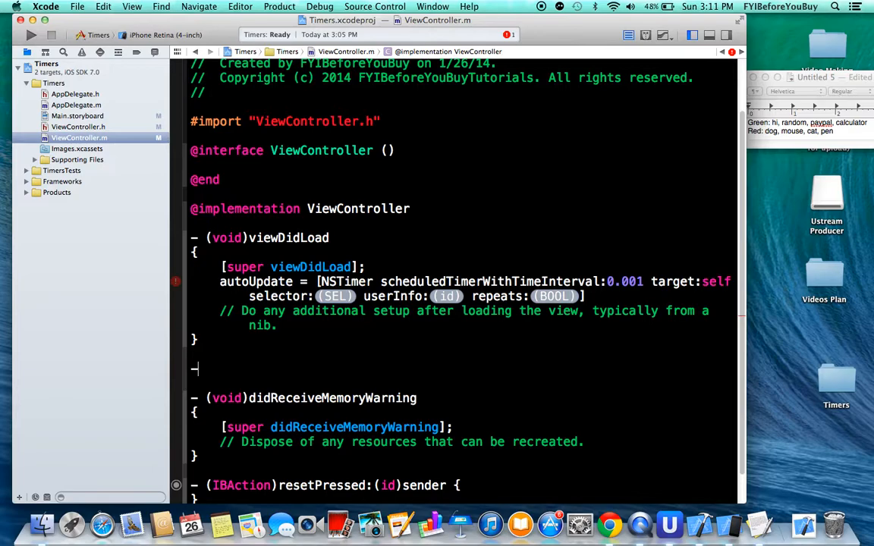
type("-(void)")
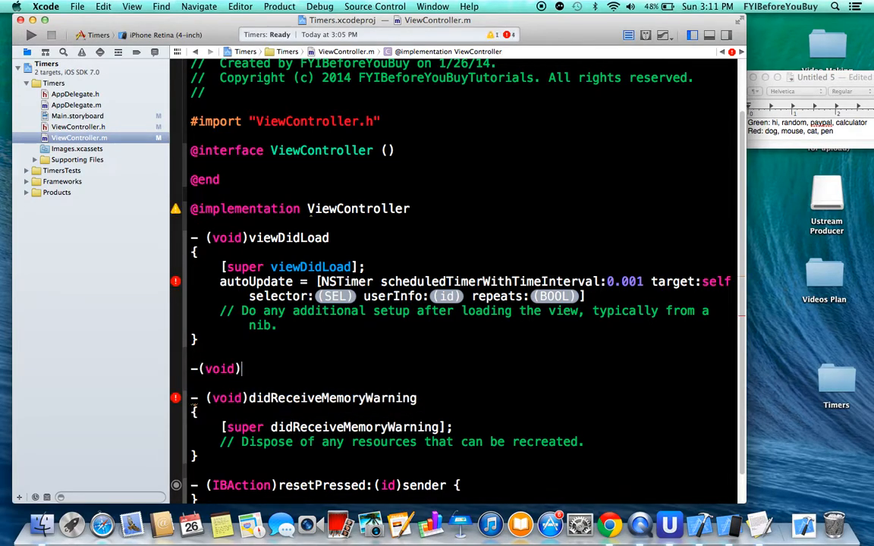
type("autoUpdateCalled {")
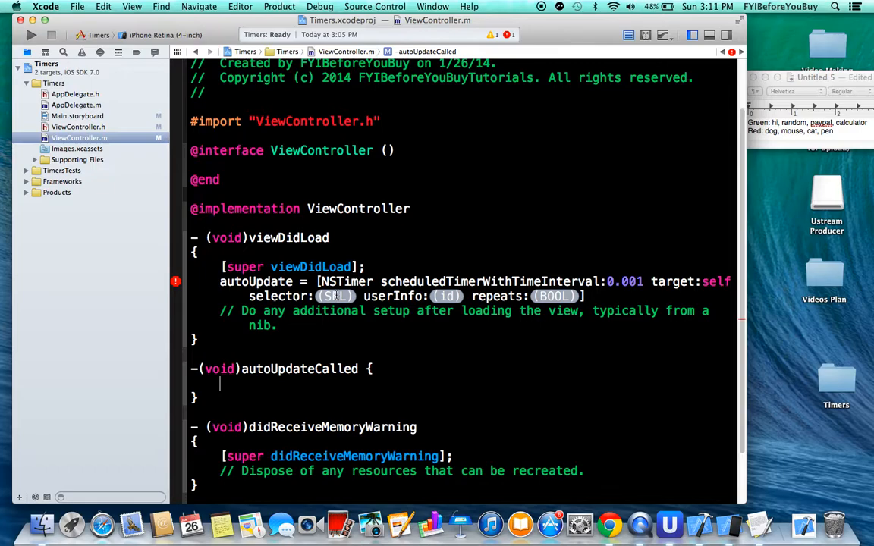
type("@selector")
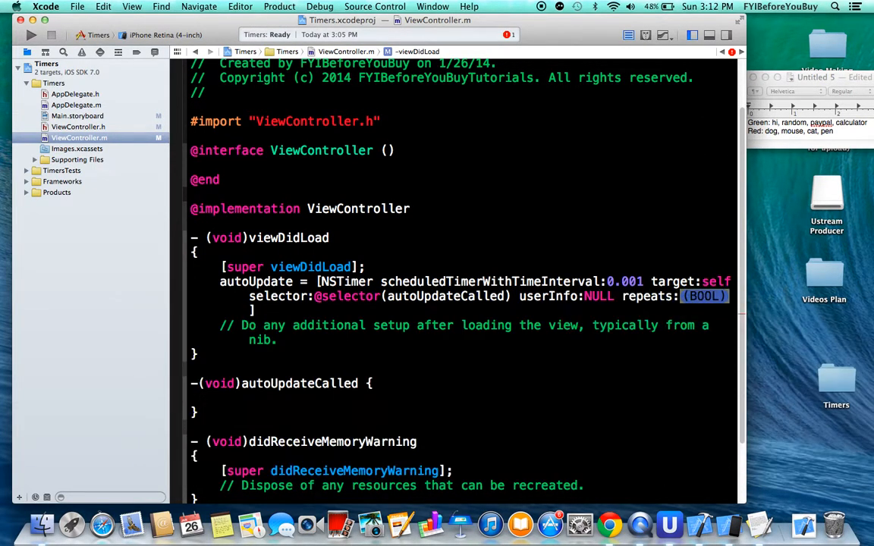
type("YES")
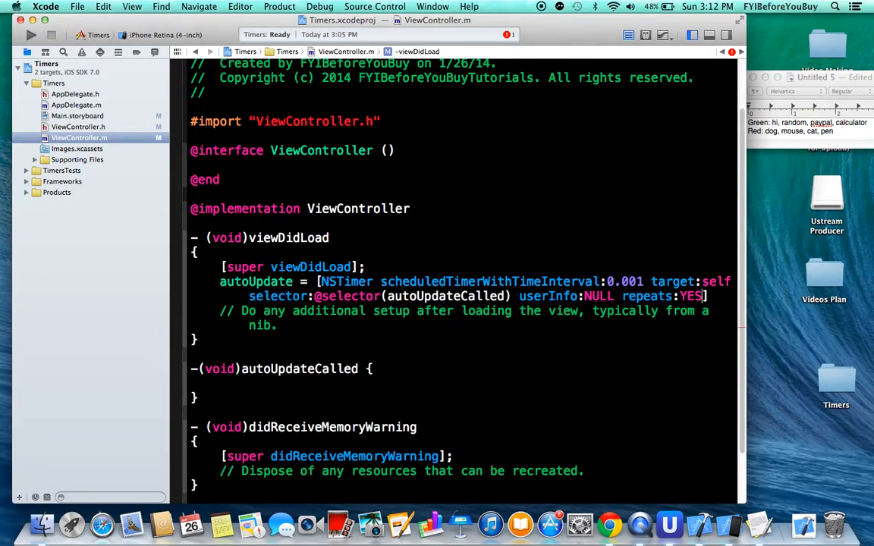
type(";")
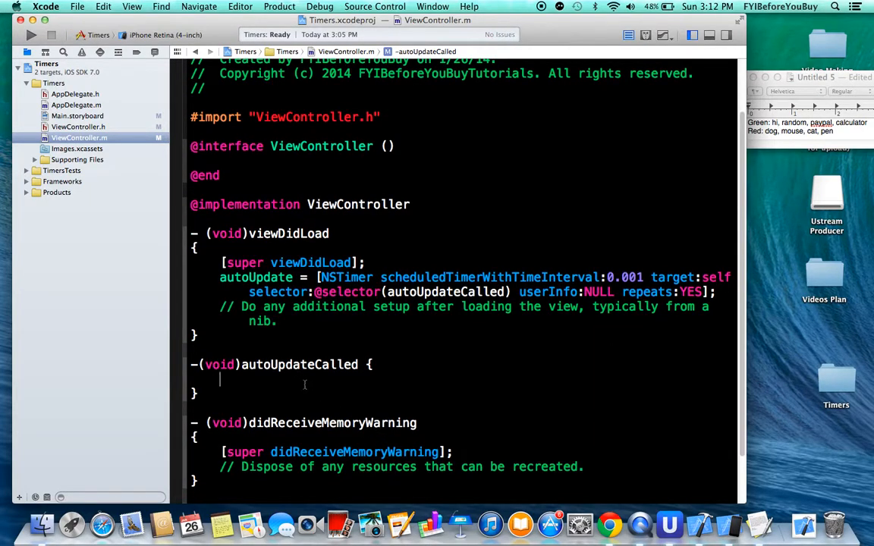
mouse_move(646, 46)
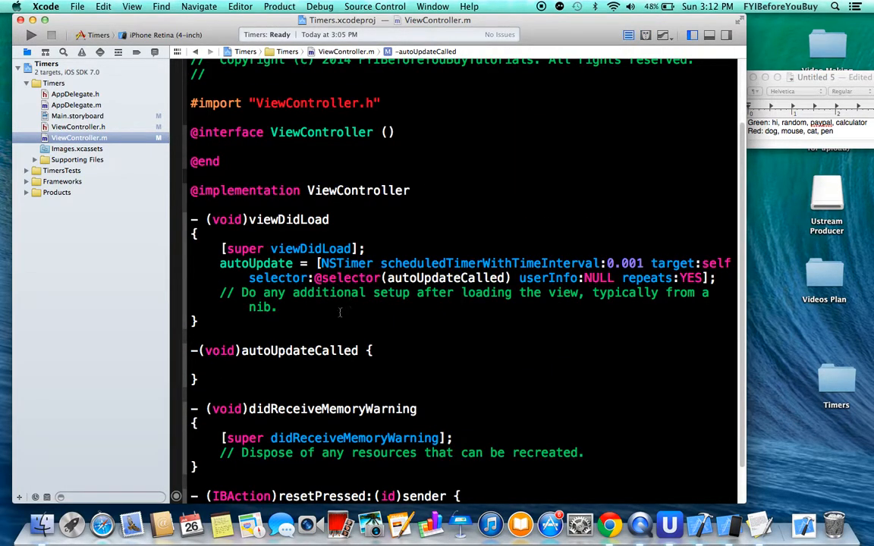
Write 'displayText.text = randomText.text;' inside autoUpdateCalled, correcting a mistyped start
type("randomText.")
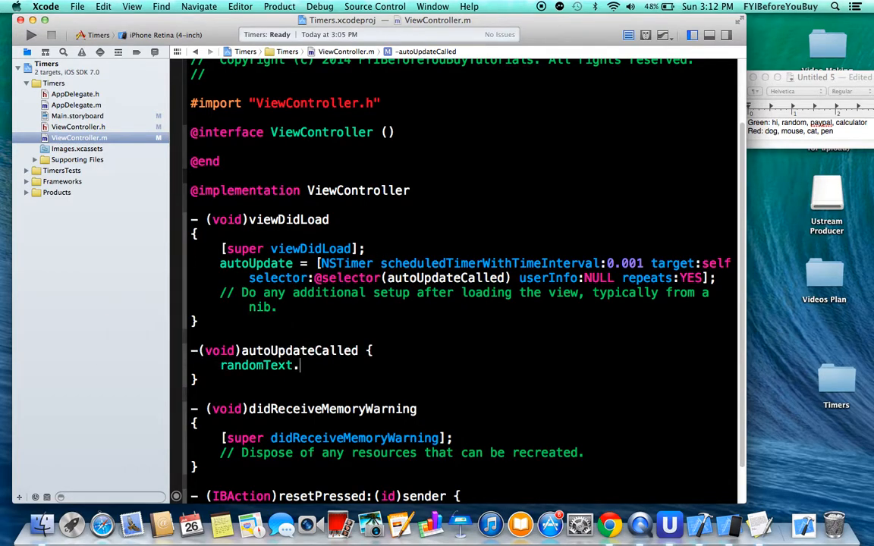
key("Backspace")
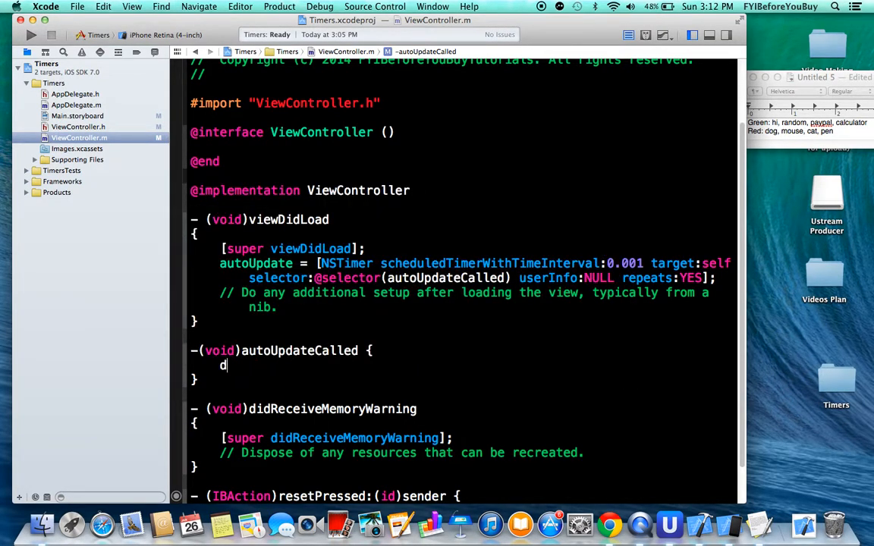
type("isplayText.text = randomT")
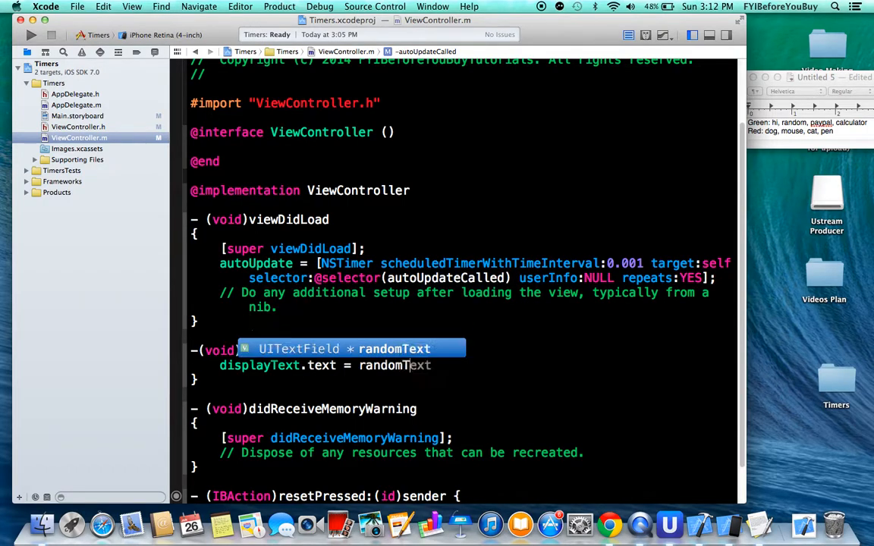
key("return")
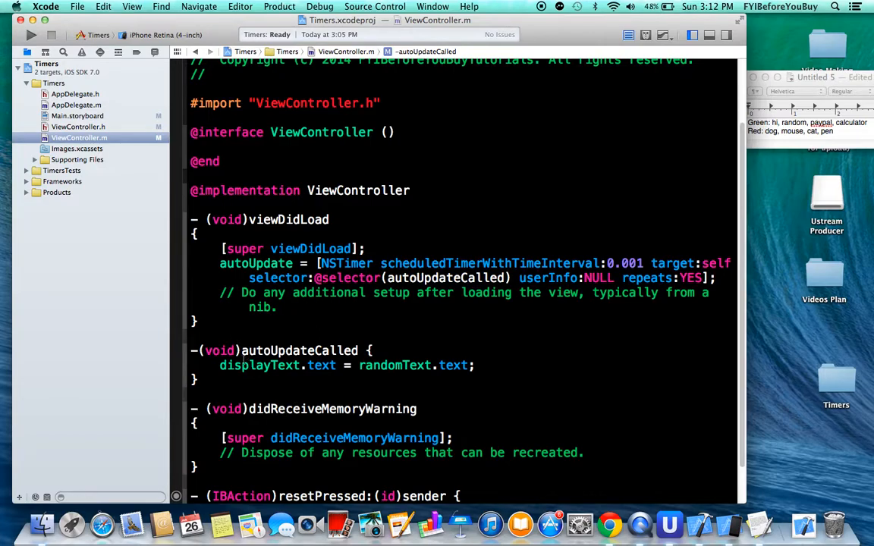
Review the displayText.text and randomText names in the finished assignment line
double_click(253, 364)
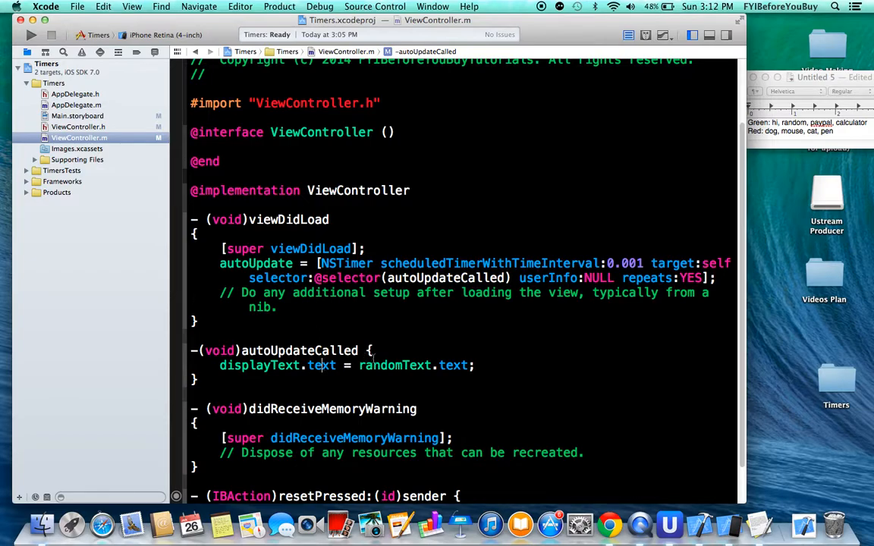
double_click(394, 364)
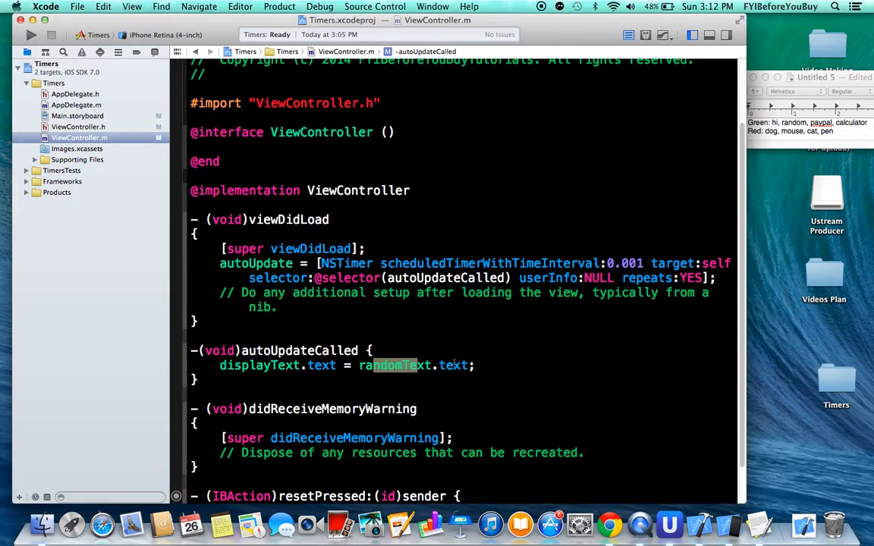
left_click(477, 364)
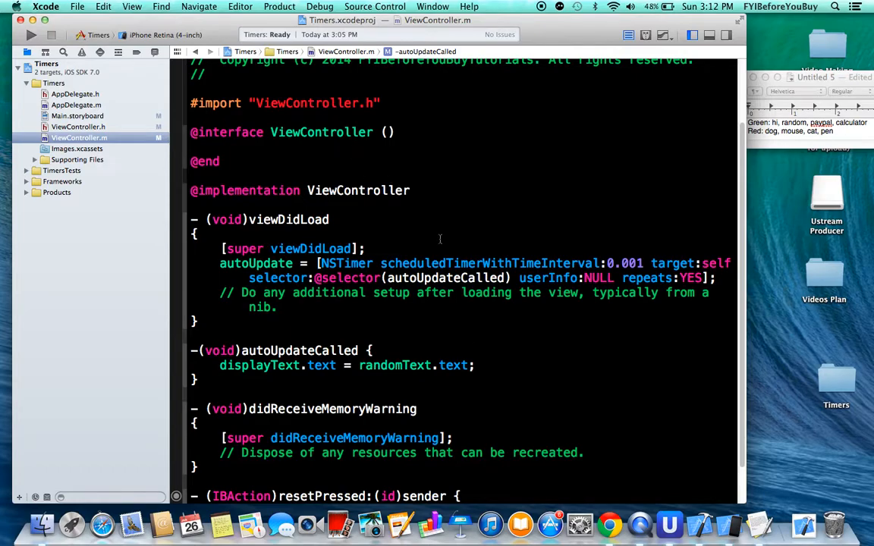
mouse_move(531, 364)
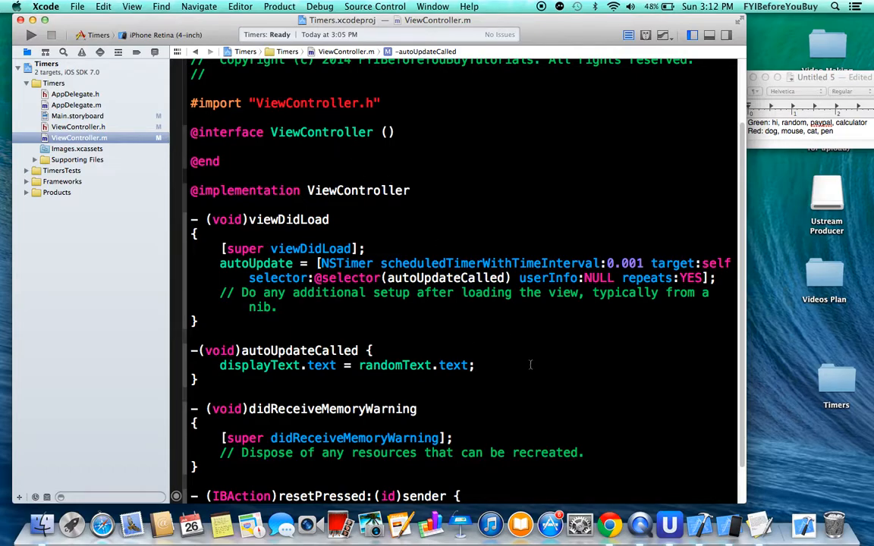
left_click(470, 364)
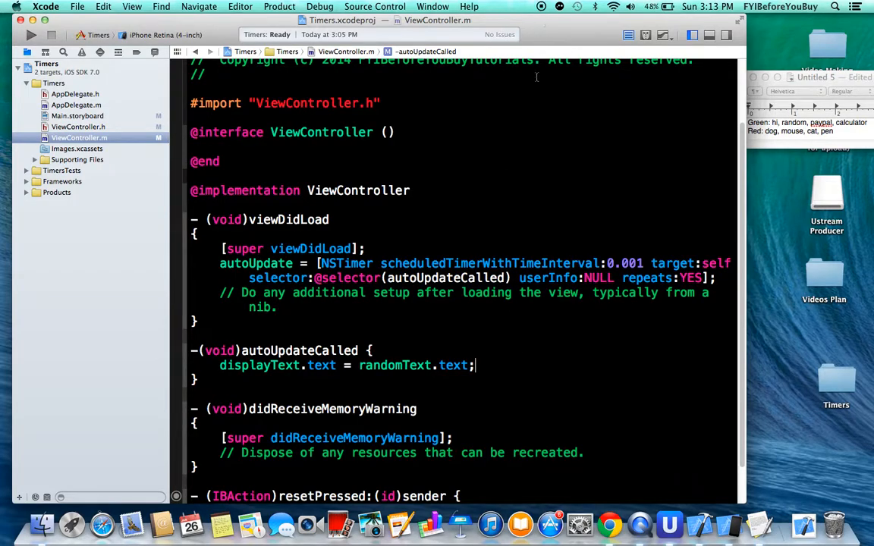
mouse_move(544, 413)
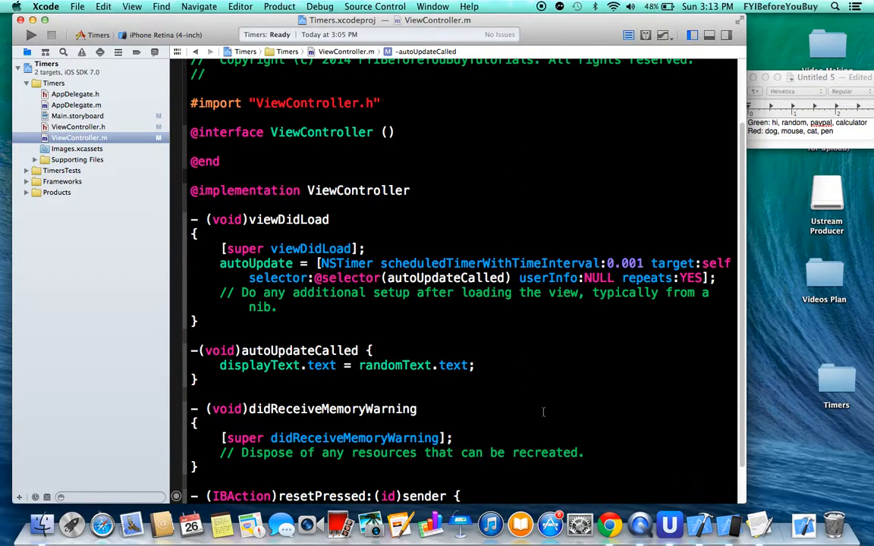